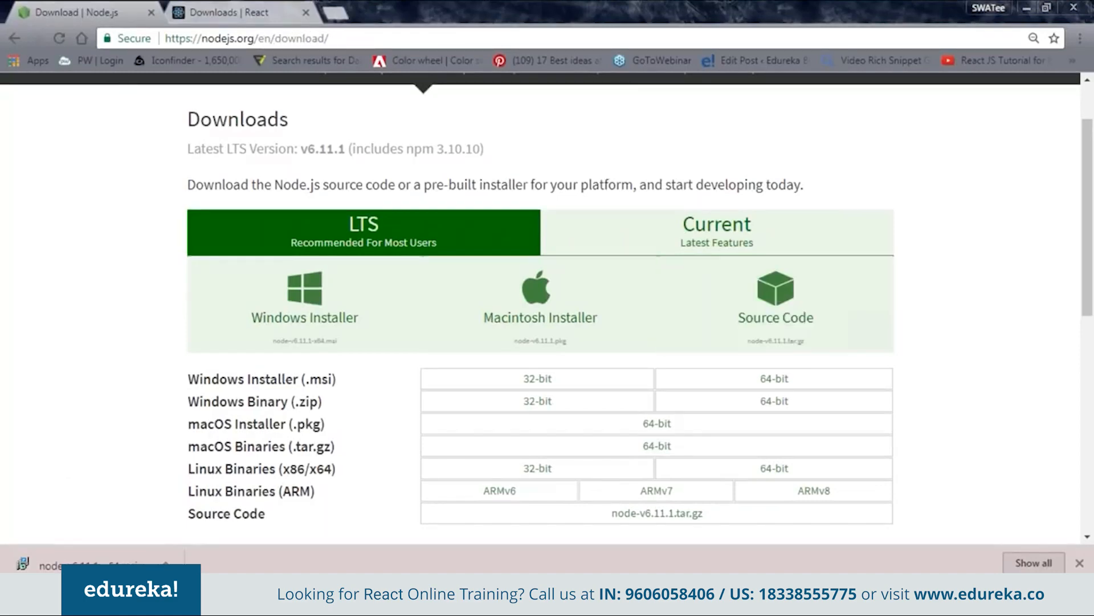
{"action": "mouse_move", "coordinate": [220, 447]}
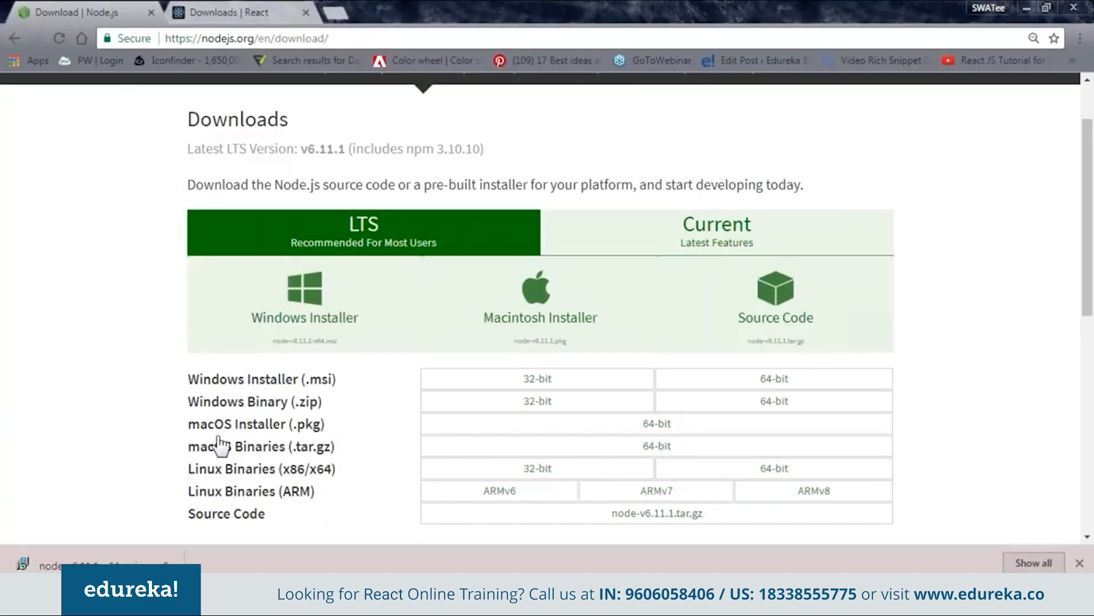
{"action": "mouse_move", "coordinate": [770, 525]}
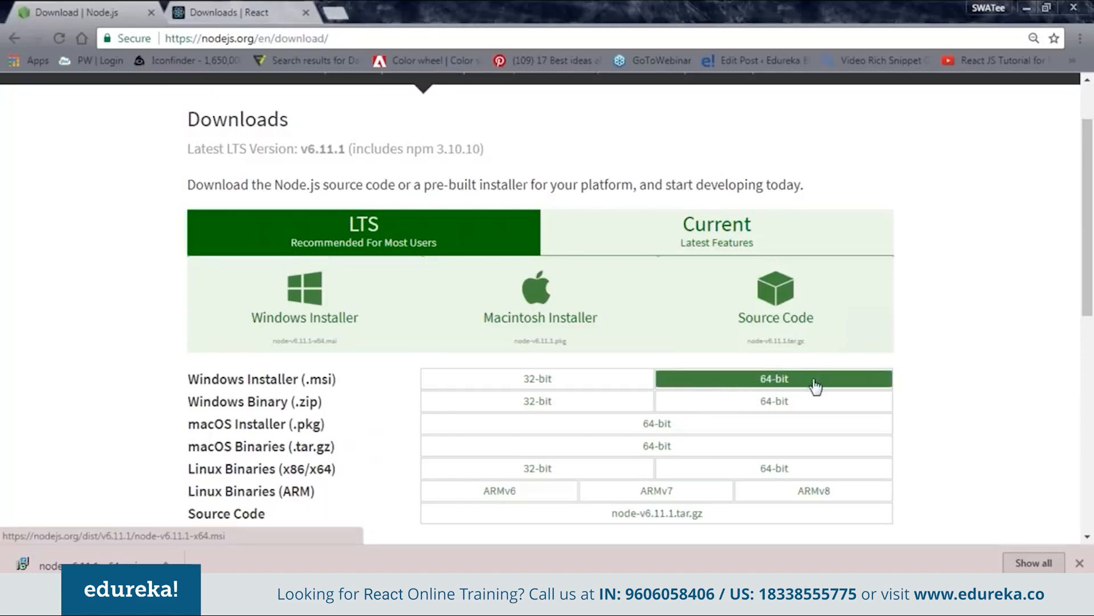
Download and run the 64-bit Node.js Windows installer, then open Command Prompt
{"action": "left_click", "coordinate": [773, 379]}
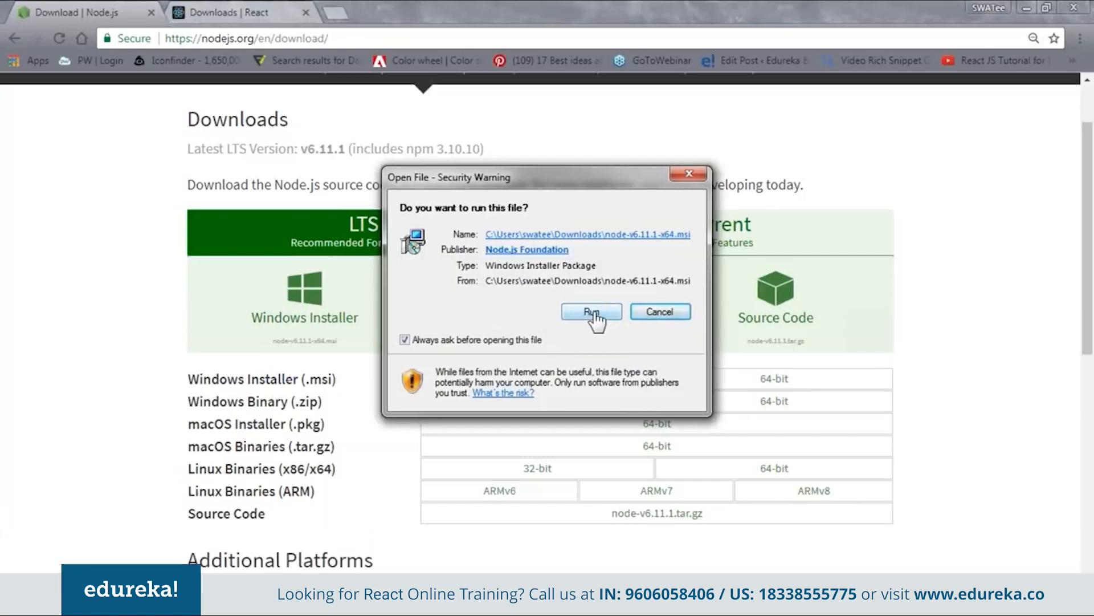
{"action": "mouse_move", "coordinate": [688, 174]}
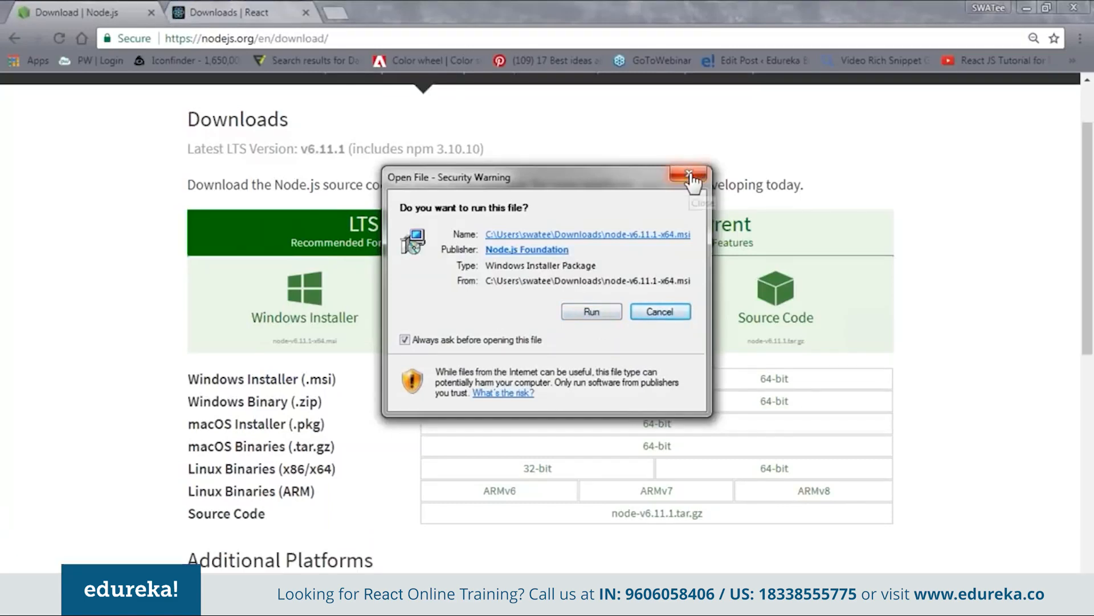
{"action": "left_click", "coordinate": [689, 174]}
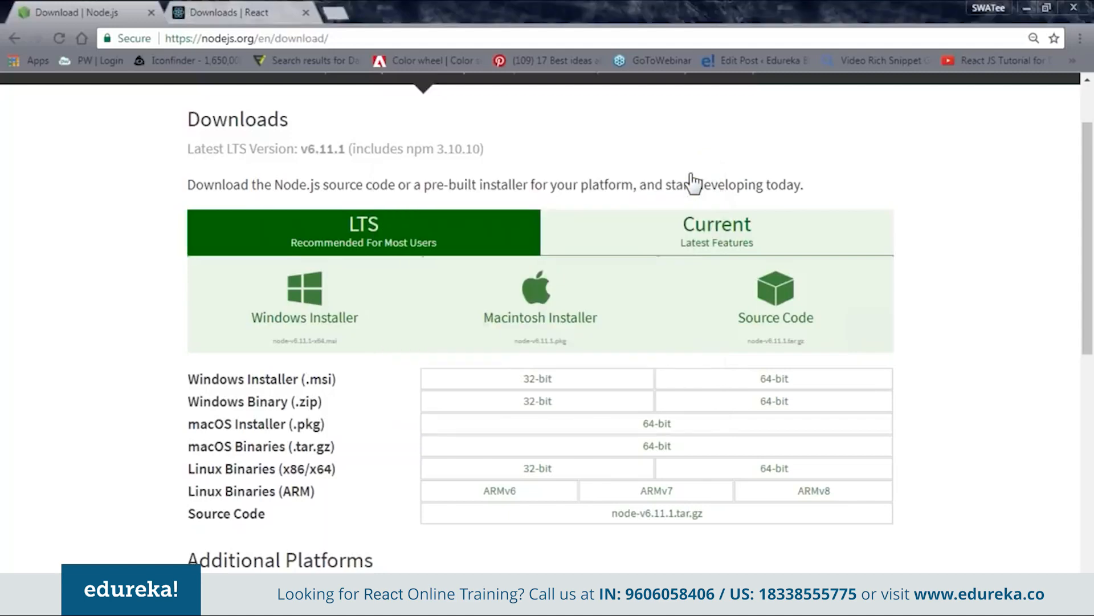
{"action": "mouse_move", "coordinate": [961, 330]}
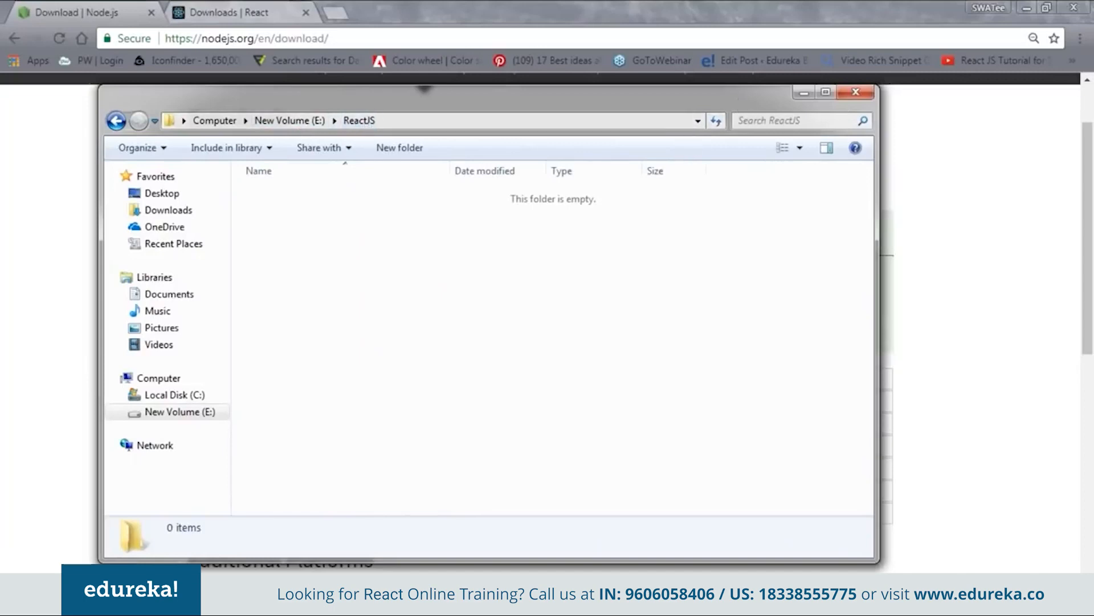
{"action": "left_click", "coordinate": [14, 607]}
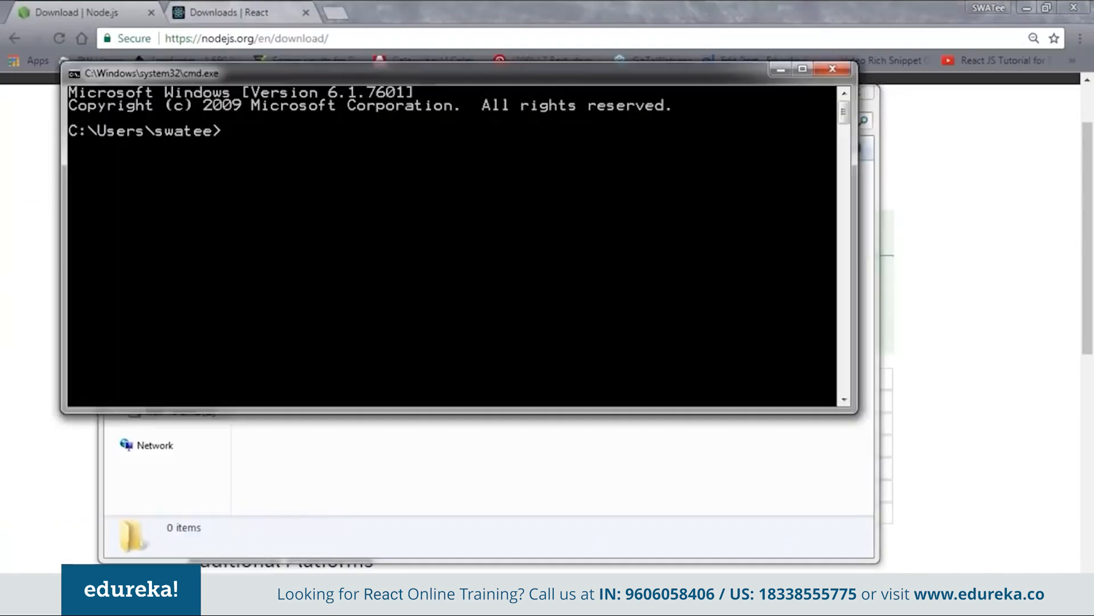
Switch to E:\ReactJS and run npm, confirming npm 3.10.10 is installed
{"action": "type", "text": "E:"}
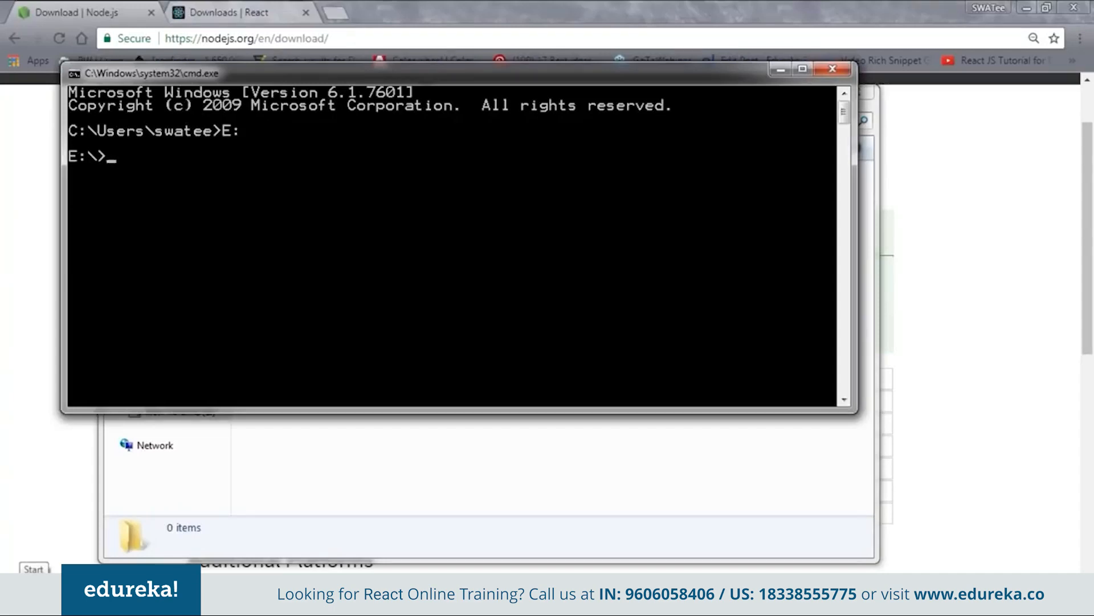
{"action": "type", "text": "cd ReactJS"}
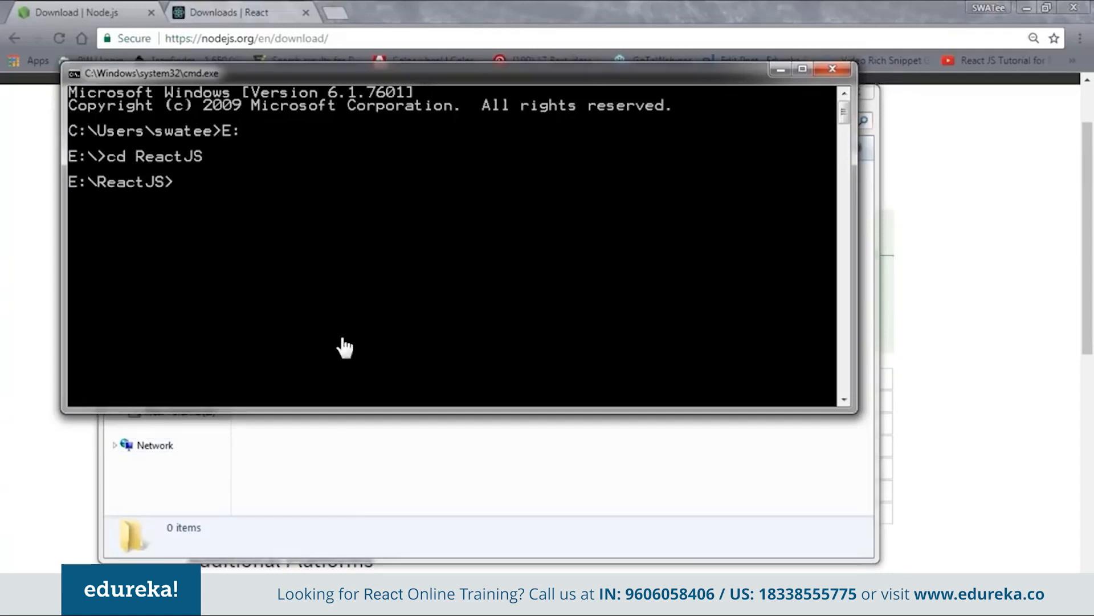
{"action": "mouse_move", "coordinate": [288, 201]}
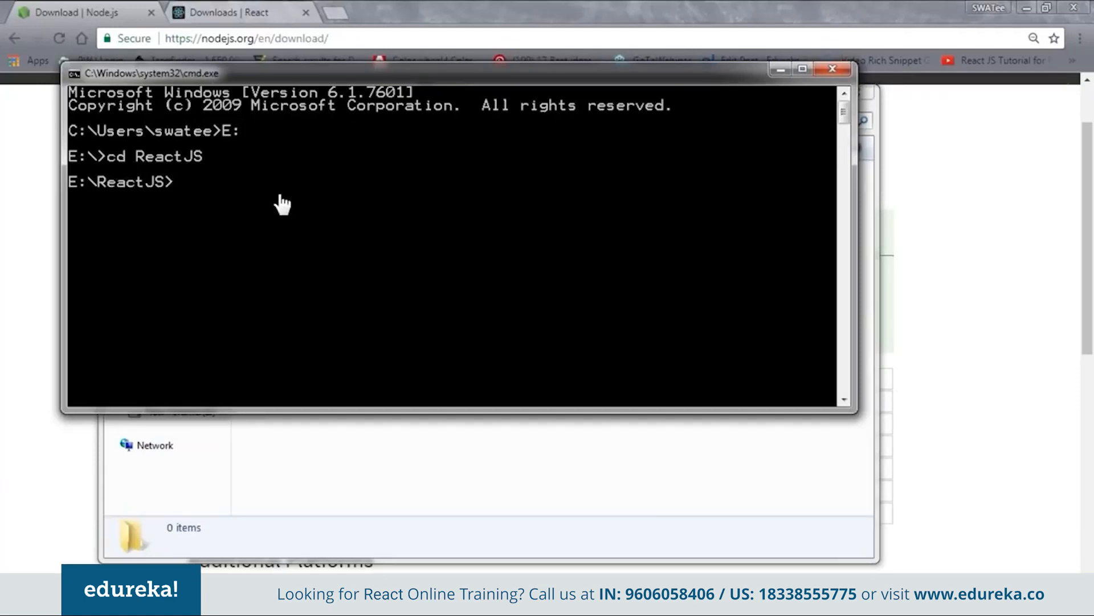
{"action": "type", "text": "n"}
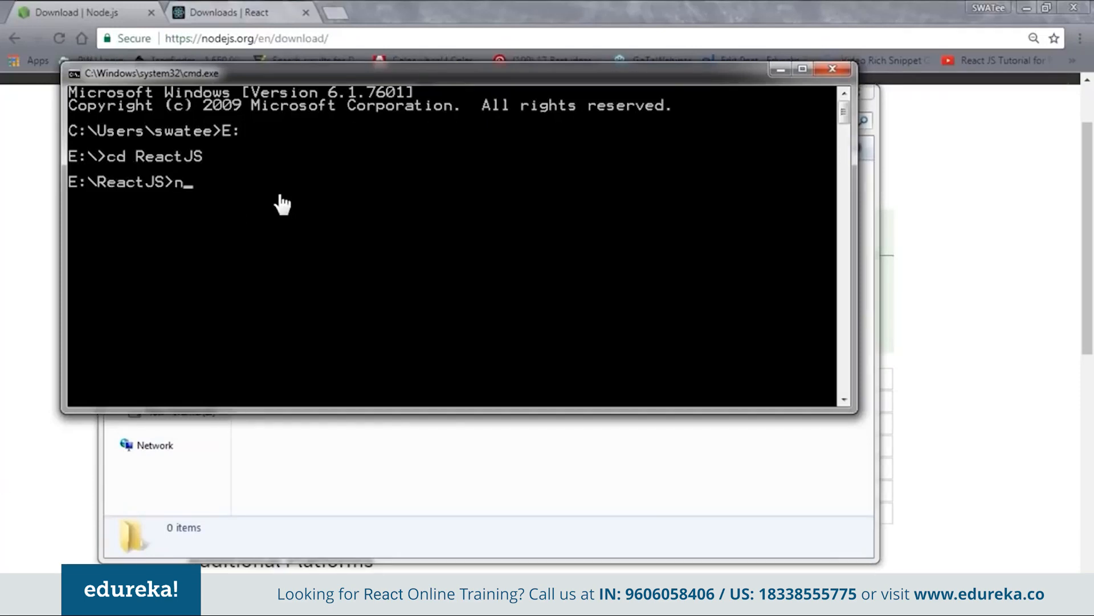
{"action": "type", "text": "pm"}
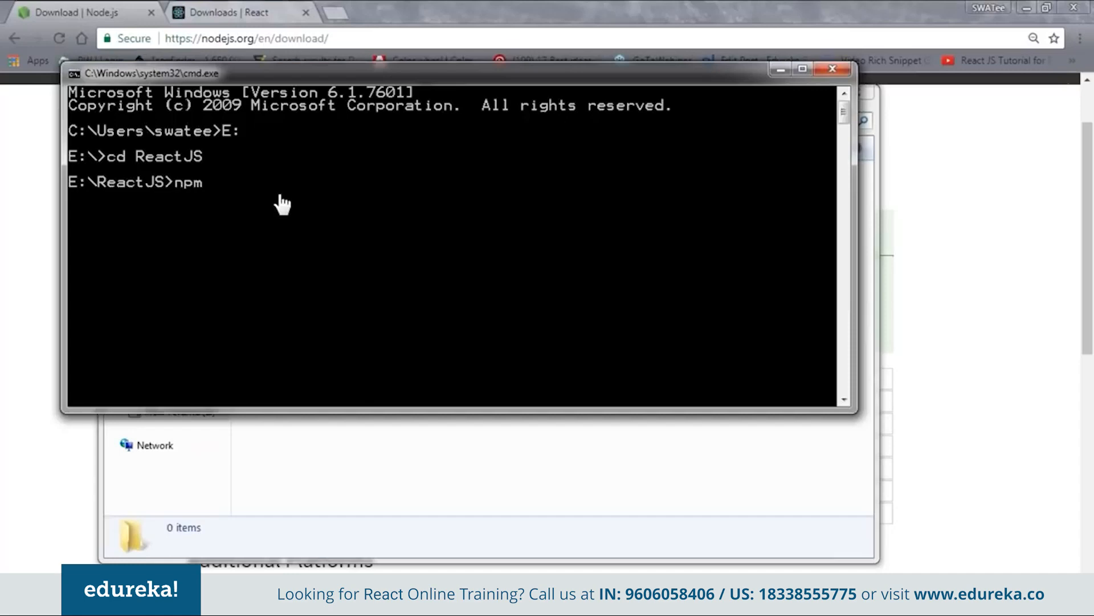
{"action": "key", "text": "enter"}
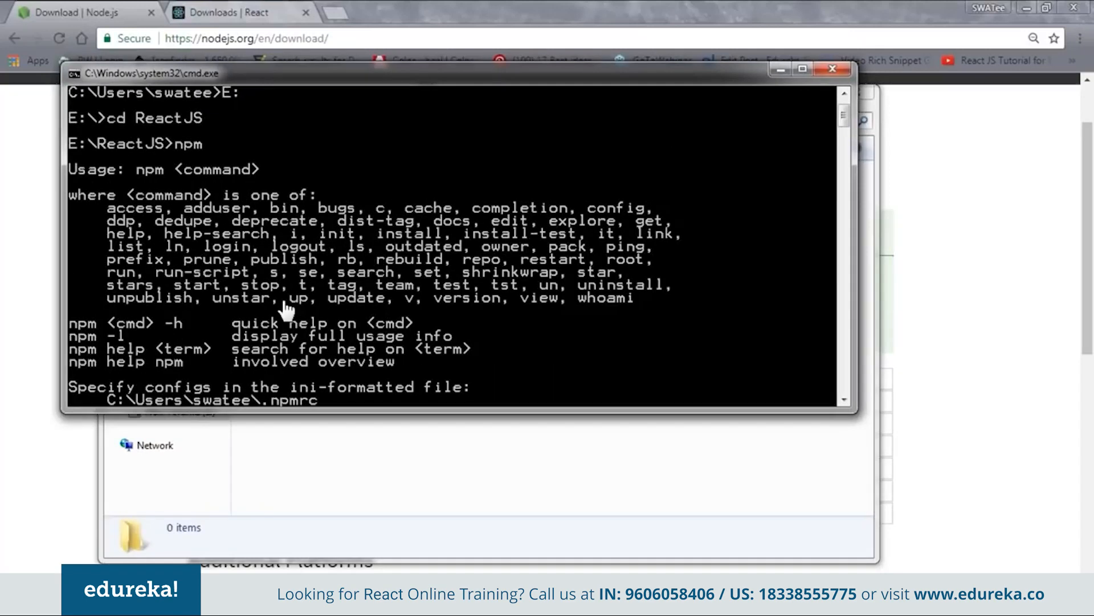
{"action": "scroll", "scroll_direction": "down", "scroll_amount": 3}
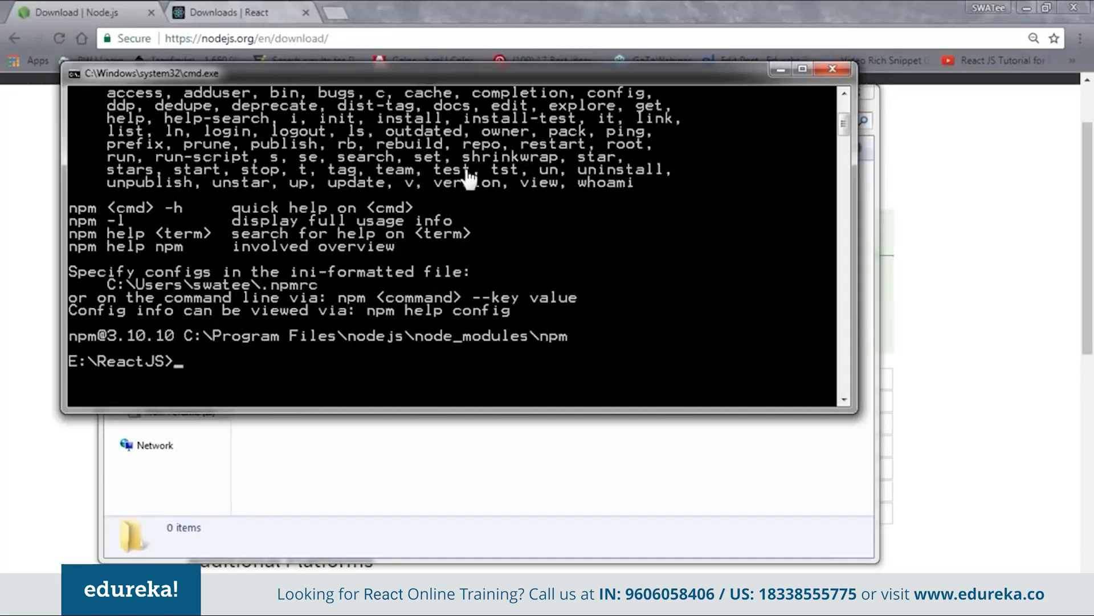
{"action": "mouse_move", "coordinate": [196, 206]}
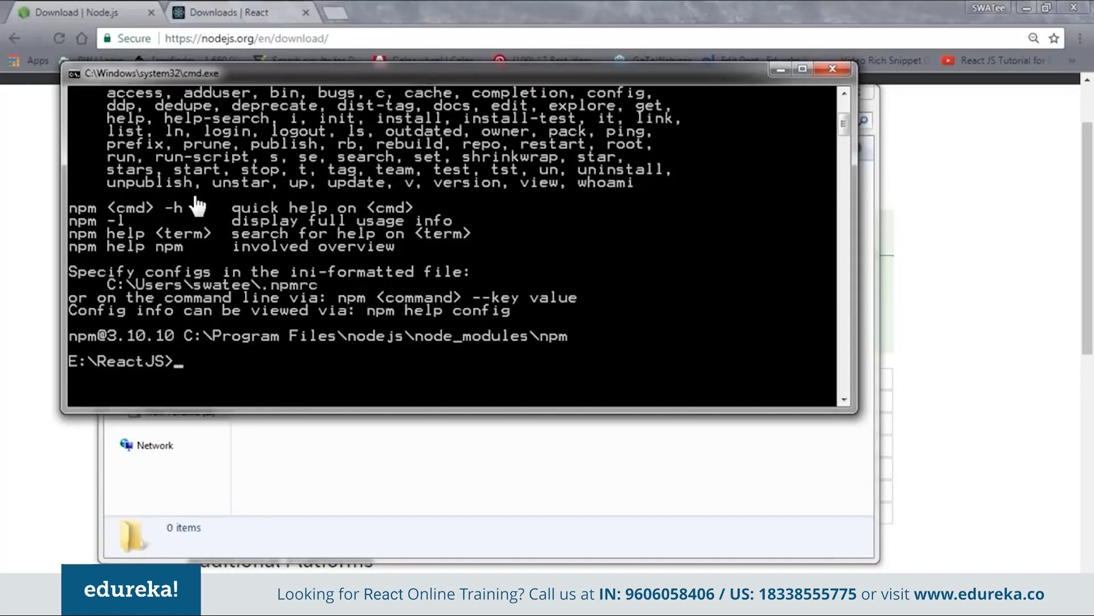
{"action": "mouse_move", "coordinate": [472, 276]}
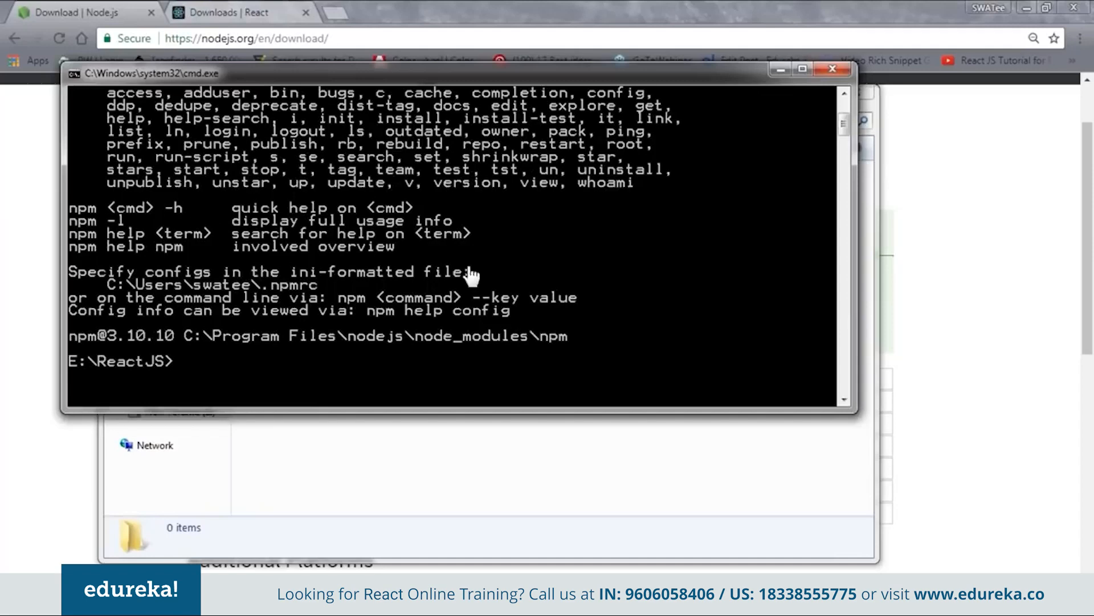
{"action": "mouse_move", "coordinate": [252, 307]}
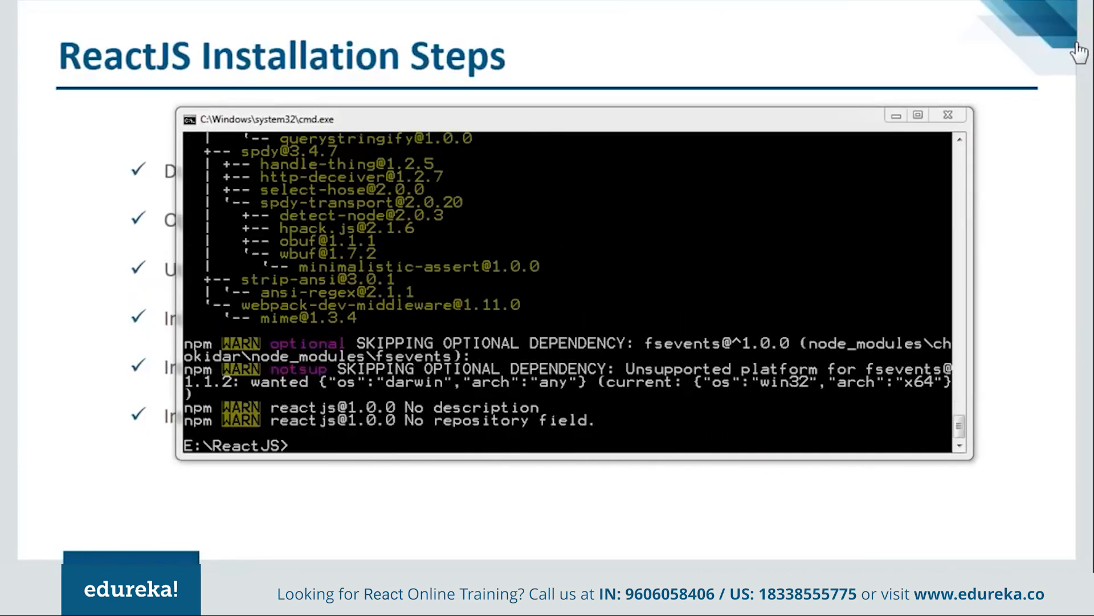
{"action": "mouse_move", "coordinate": [541, 360]}
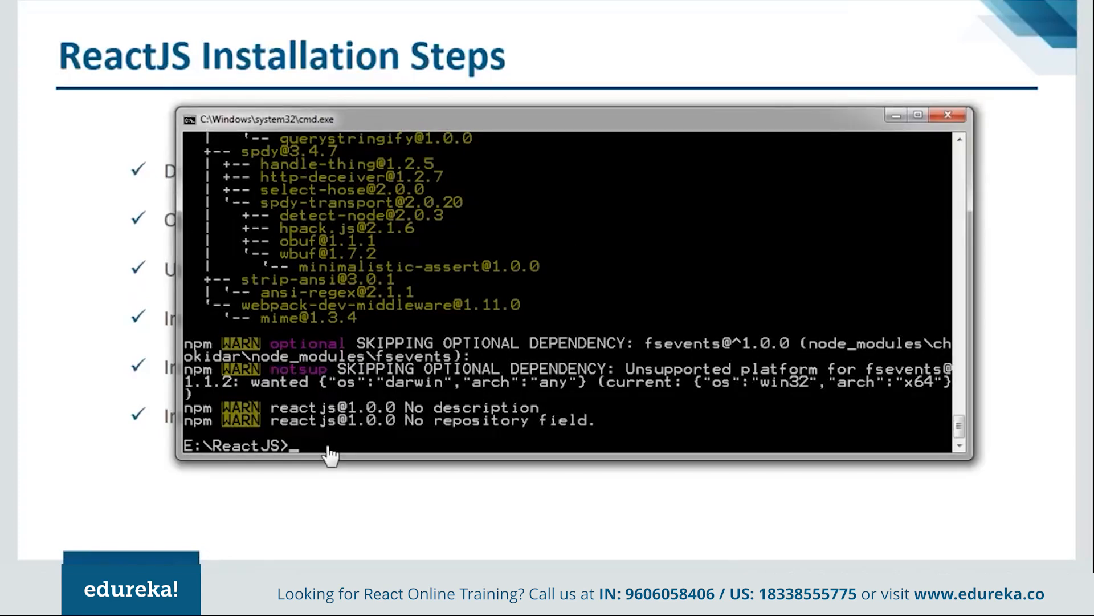
Run npm install react react-dom --save in E:\ReactJS
{"action": "type", "text": "npm"}
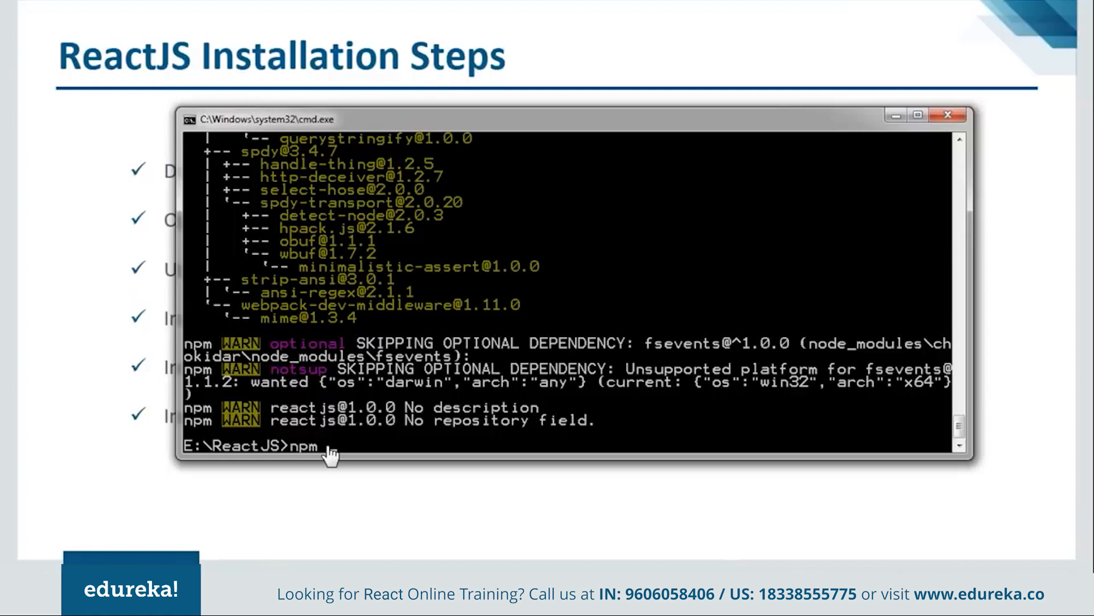
{"action": "type", "text": "install react react-dom"}
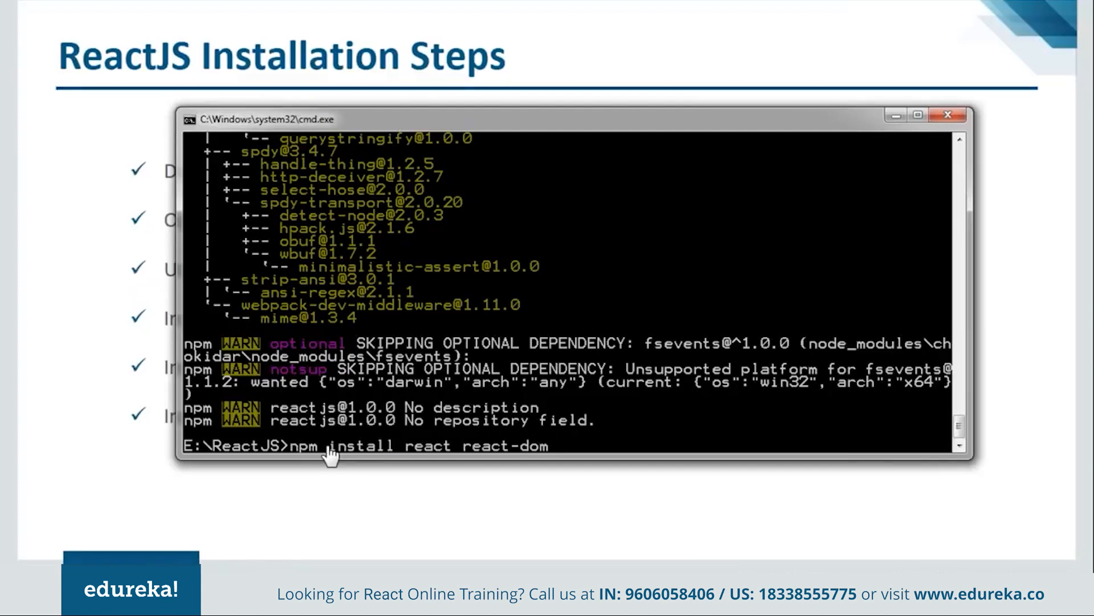
{"action": "type", "text": "--save"}
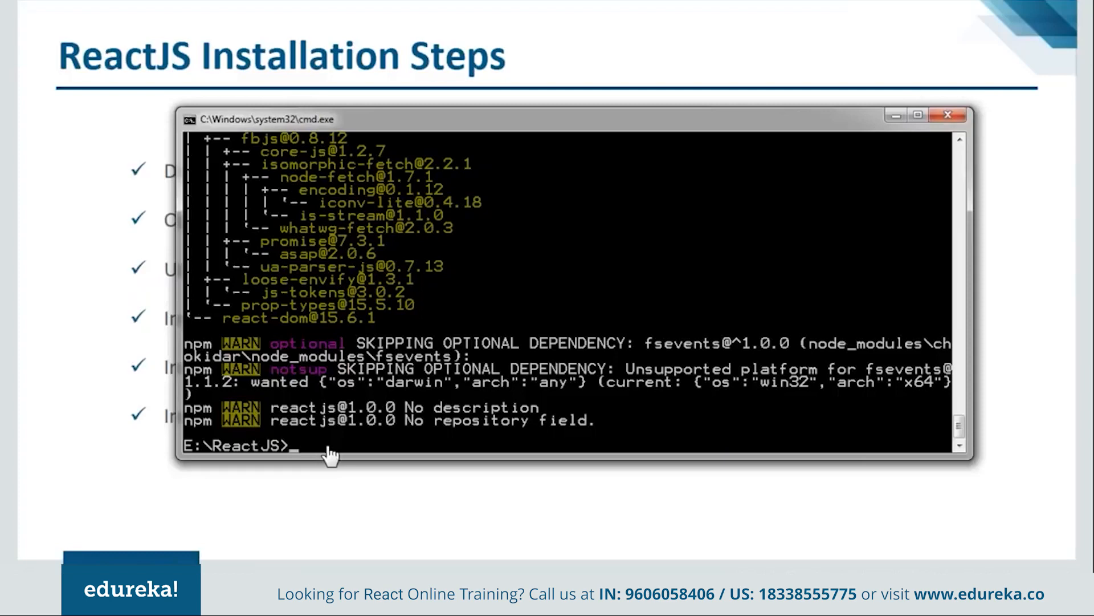
Run npm install babel-core babel-loader babel-preset-es2015 babel-preset-react --save-dev
{"action": "type", "text": "npm"}
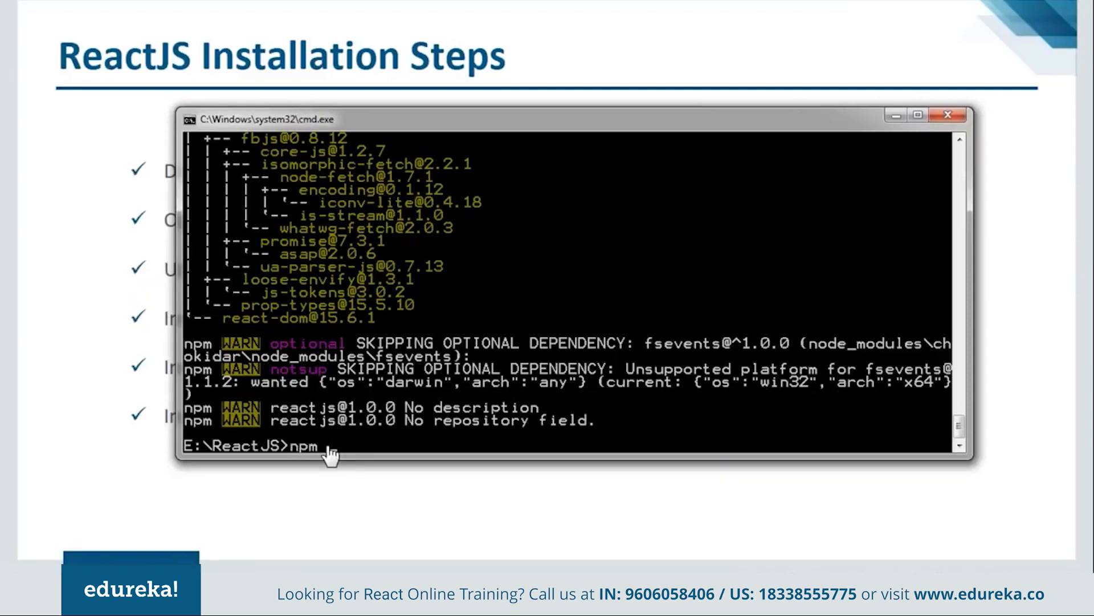
{"action": "type", "text": "install babel-core babel-loader babel-preset-es2015 babel-preset-"}
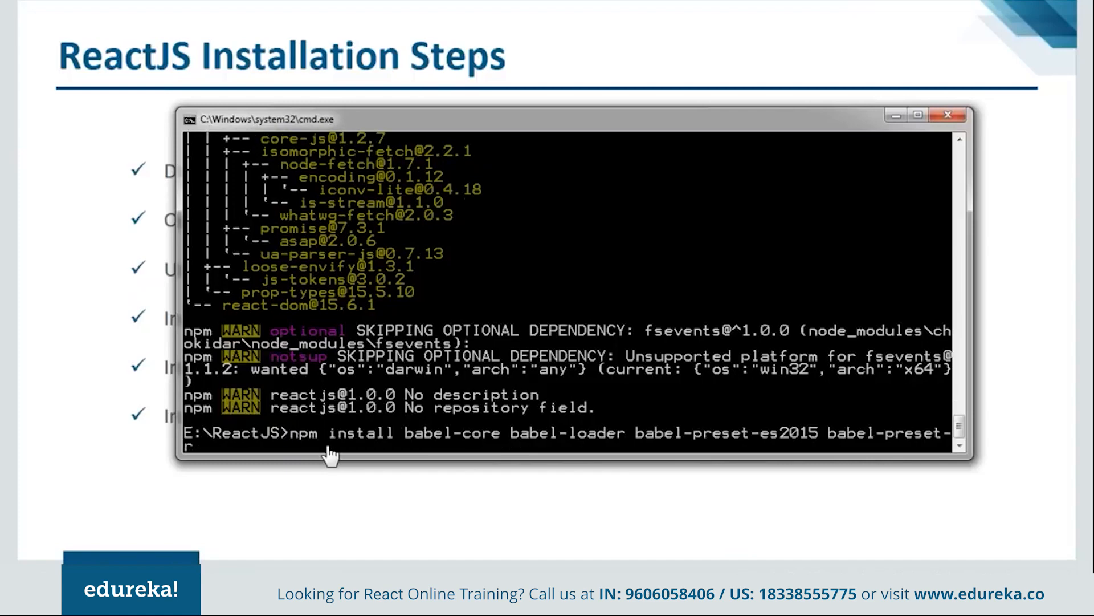
{"action": "type", "text": "react --save-dev"}
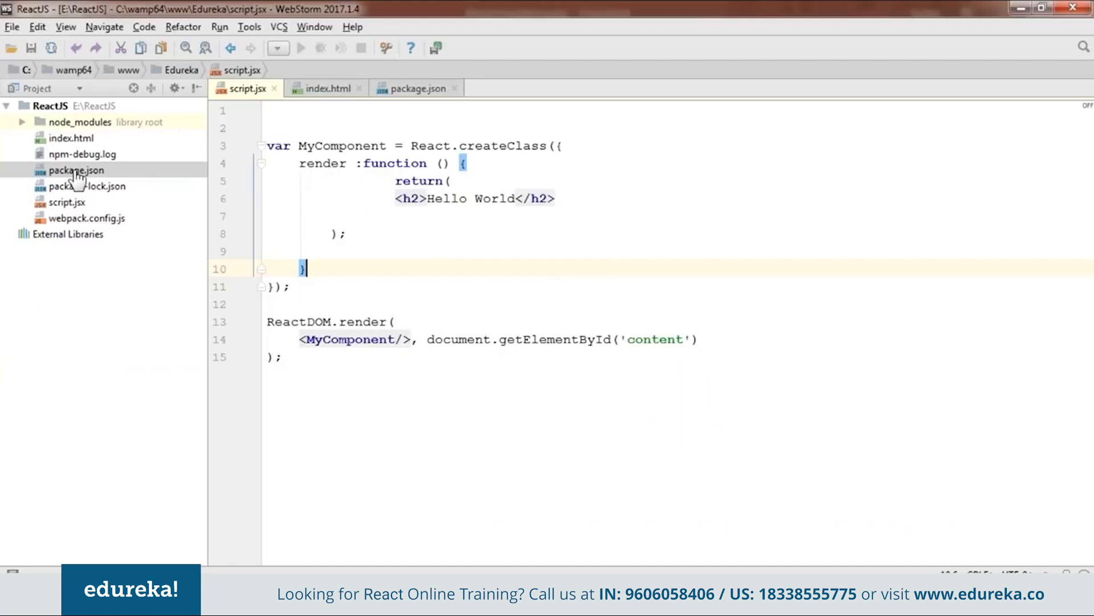
Replace package.json's test script with "it": "webpack-dev-server --hot"
{"action": "left_click", "coordinate": [416, 88]}
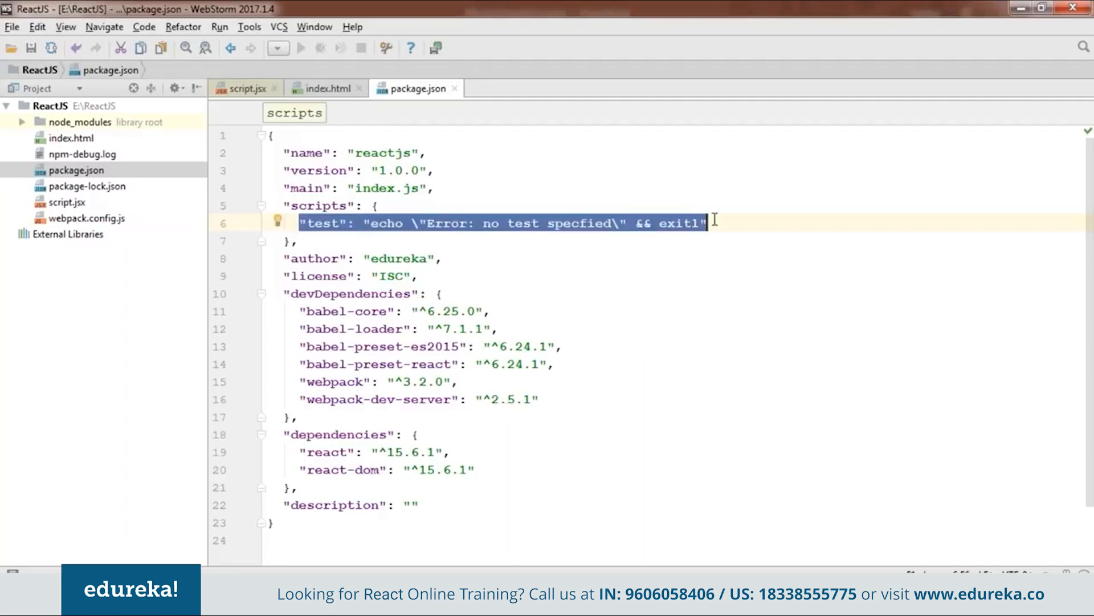
{"action": "key", "text": "Delete"}
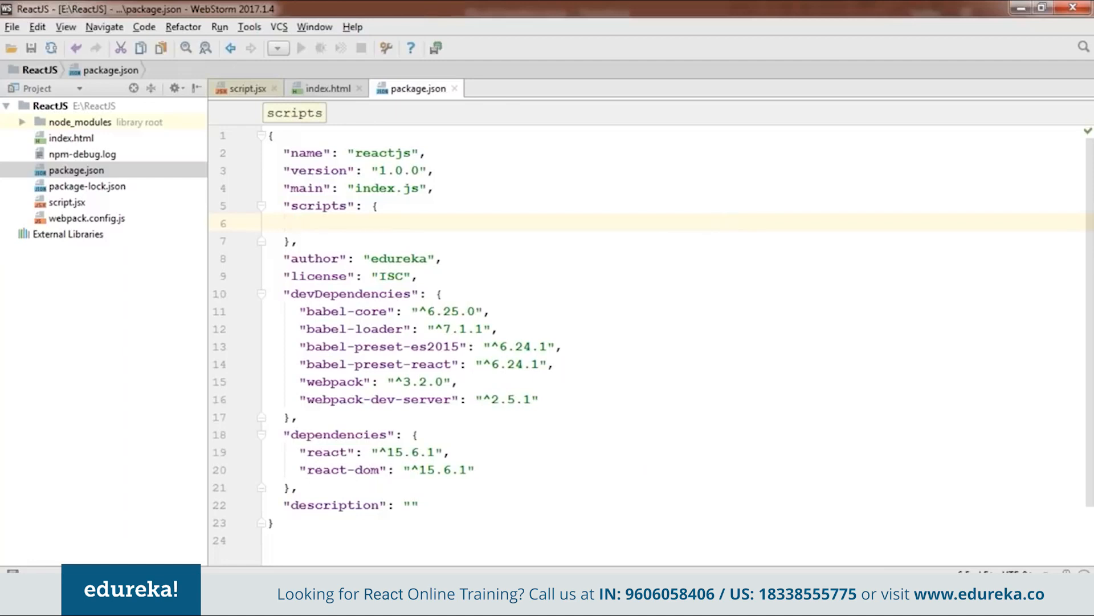
{"action": "type", "text": "\"it\": \"webpack-dev-server --hot\""}
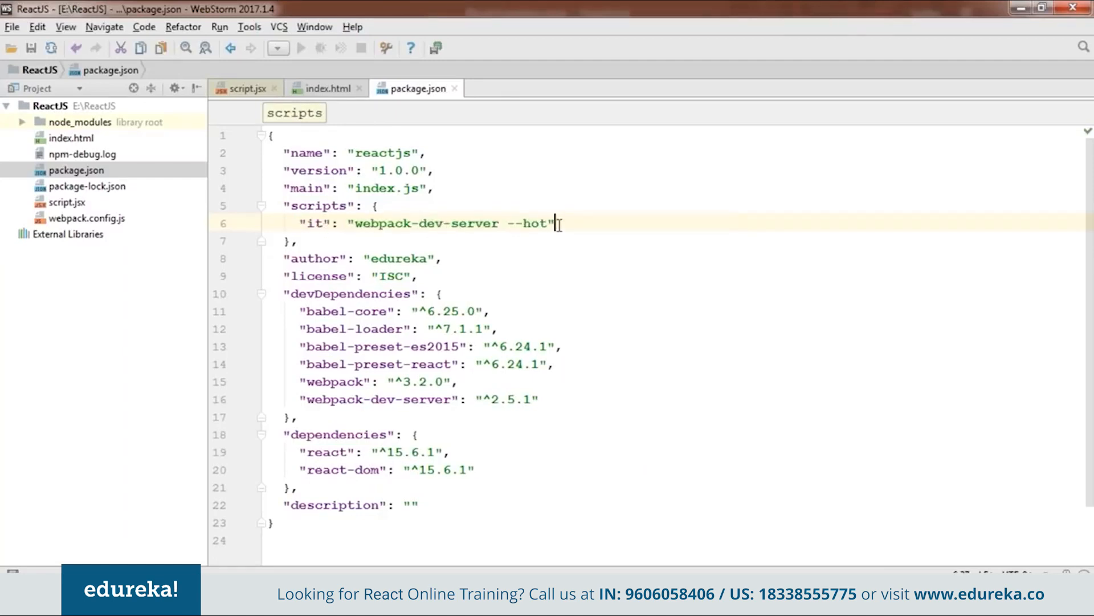
{"action": "double_click", "coordinate": [311, 223]}
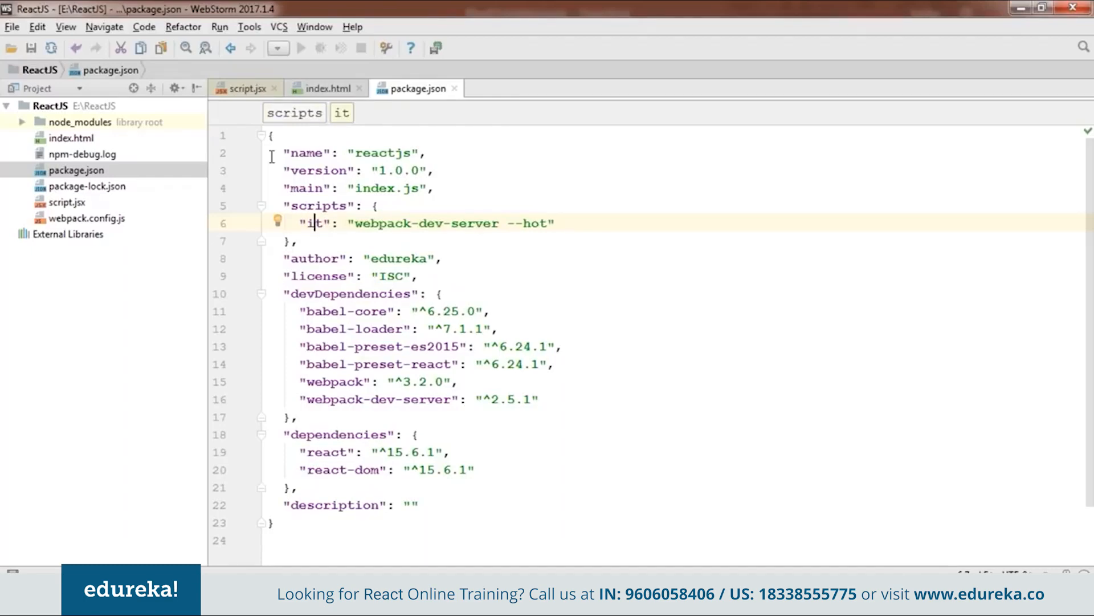
{"action": "left_click", "coordinate": [245, 88]}
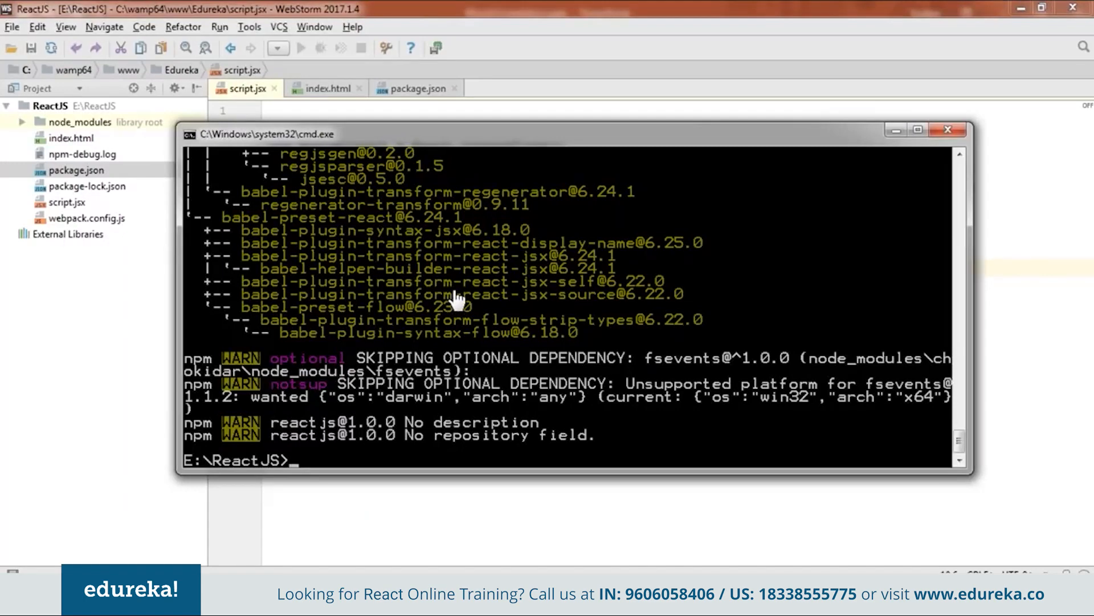
Run npm run it to start the webpack dev server on localhost:8080
{"action": "type", "text": "npm"}
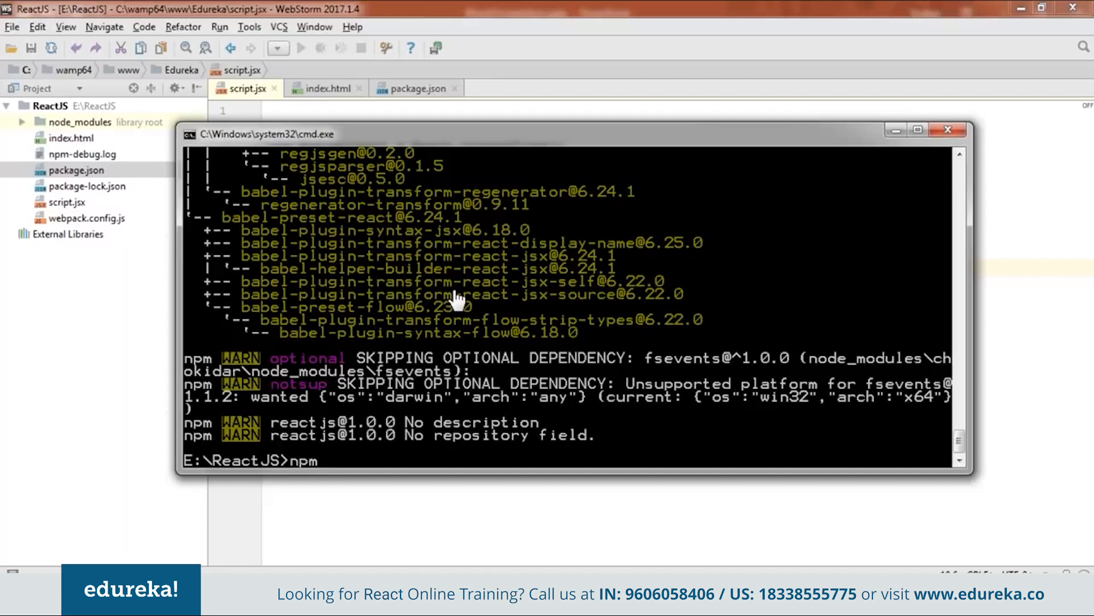
{"action": "type", "text": "run it"}
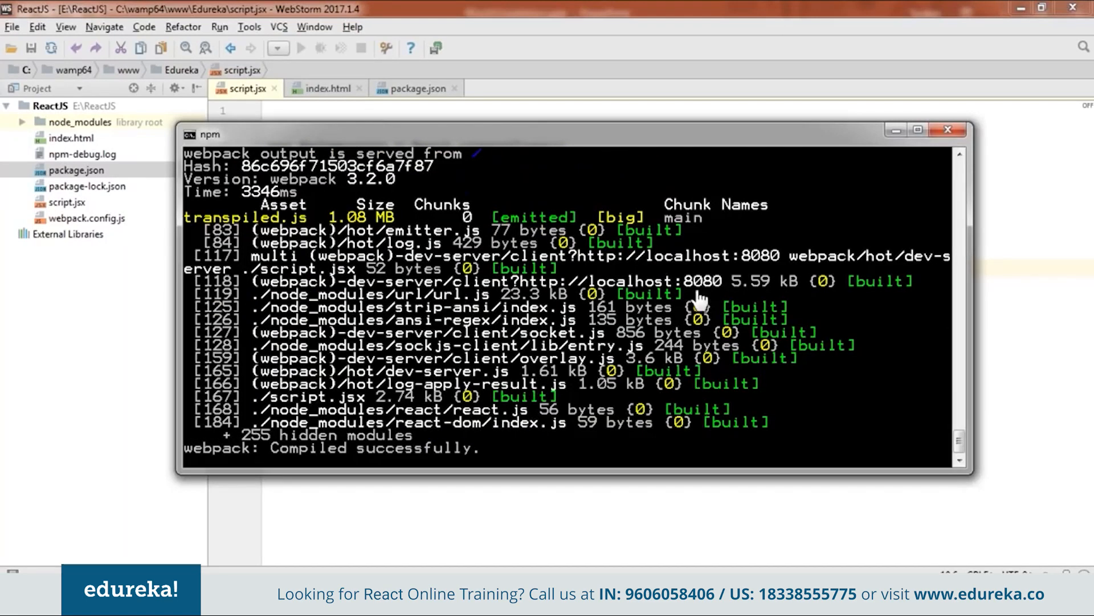
{"action": "mouse_move", "coordinate": [796, 264]}
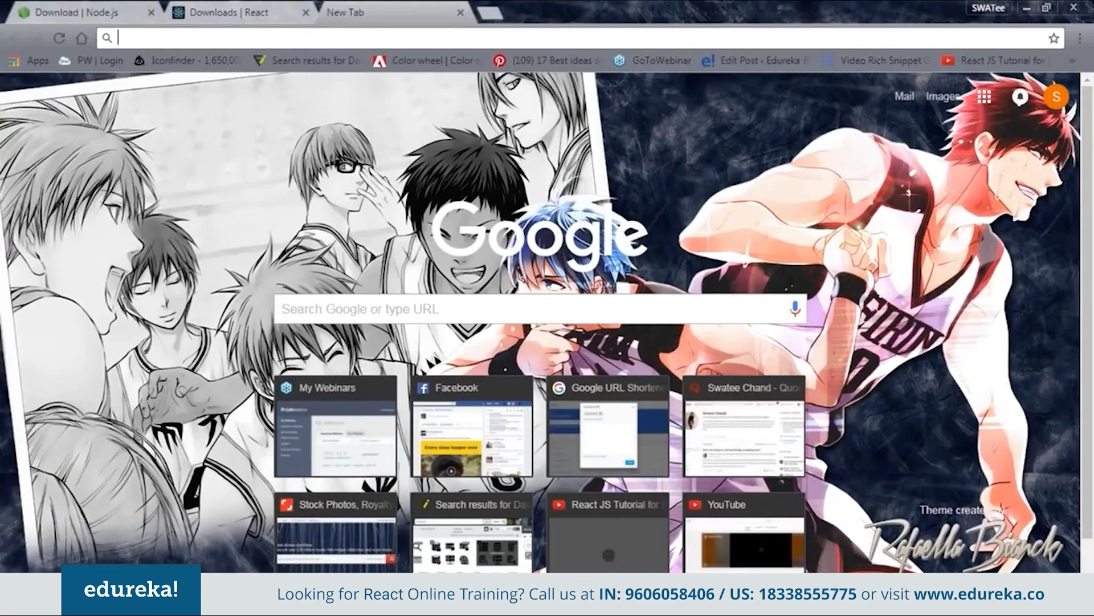
Load localhost:8080 in Chrome to see Hello World !!! and Welcome
{"action": "type", "text": "localhost:8080"}
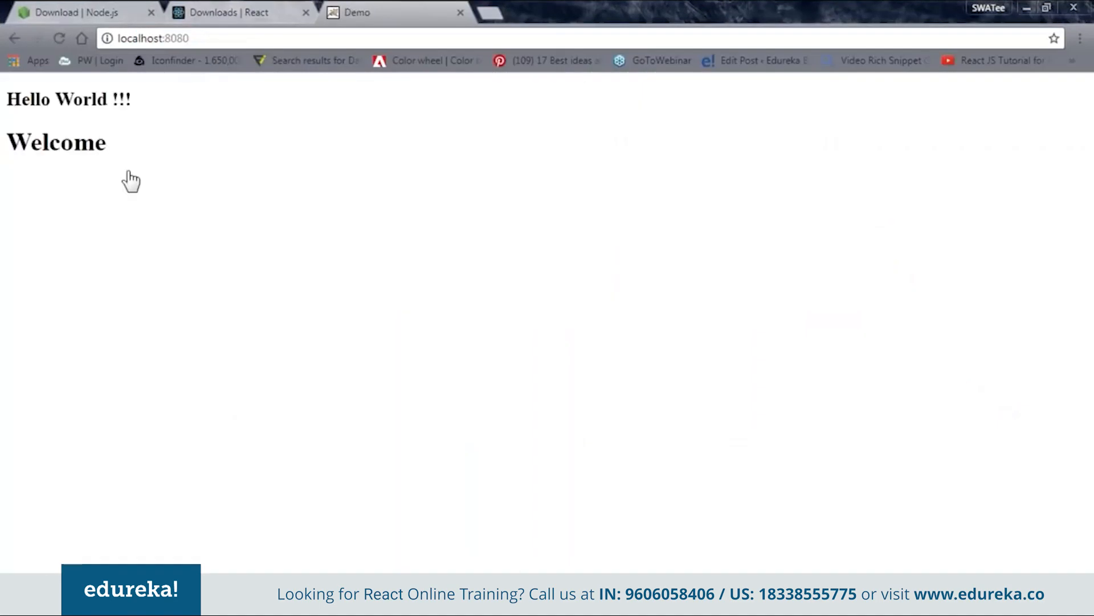
{"action": "mouse_move", "coordinate": [248, 419]}
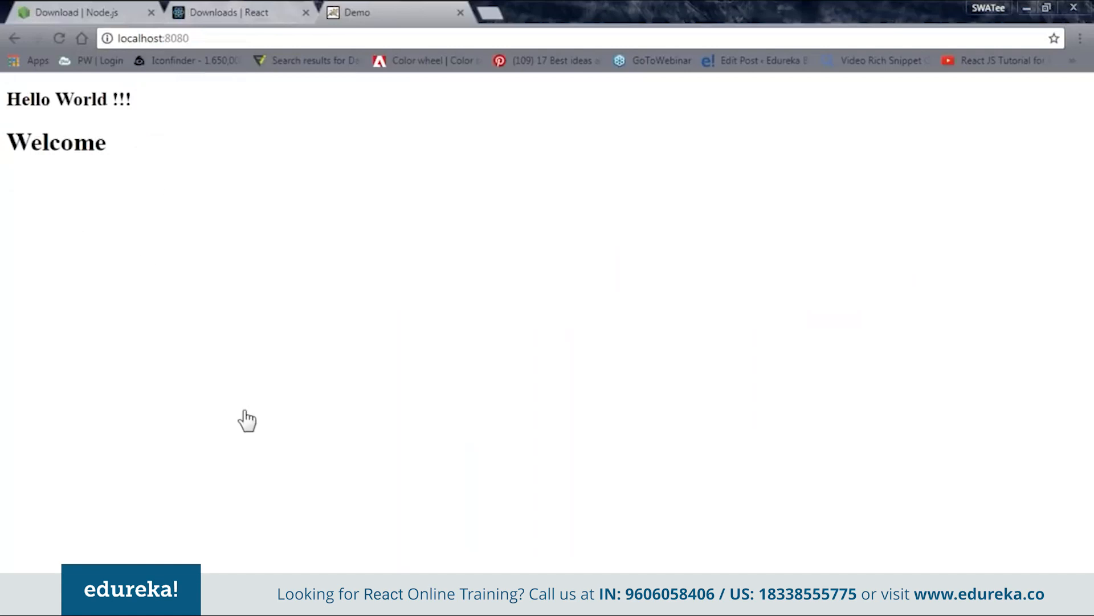
{"action": "mouse_move", "coordinate": [220, 389]}
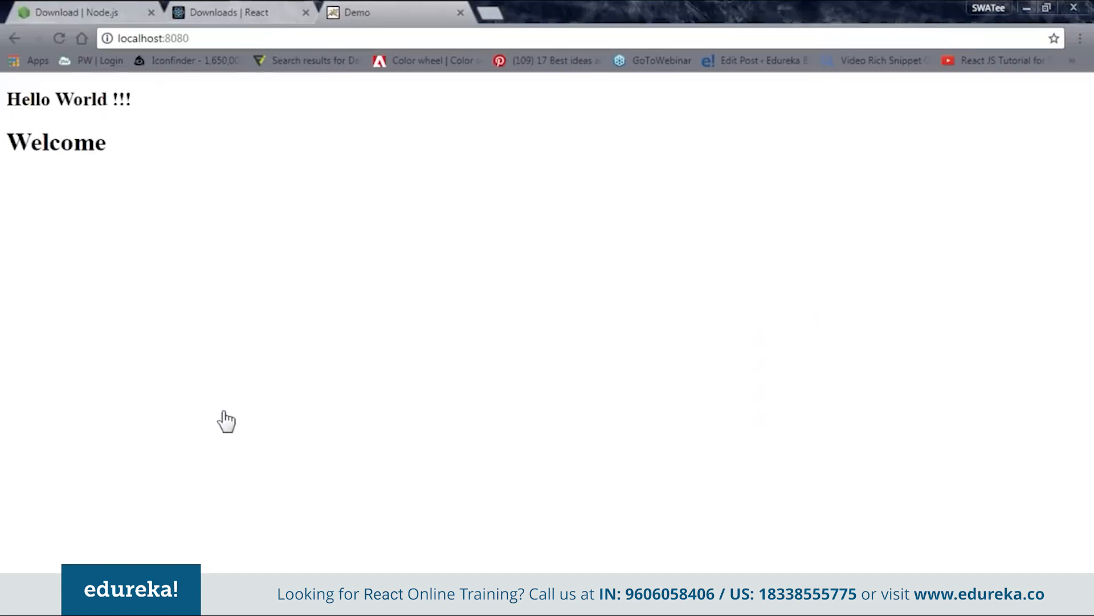
Bring PowerPoint back to the ReactJS Installation slide
{"action": "left_click", "coordinate": [7, 610]}
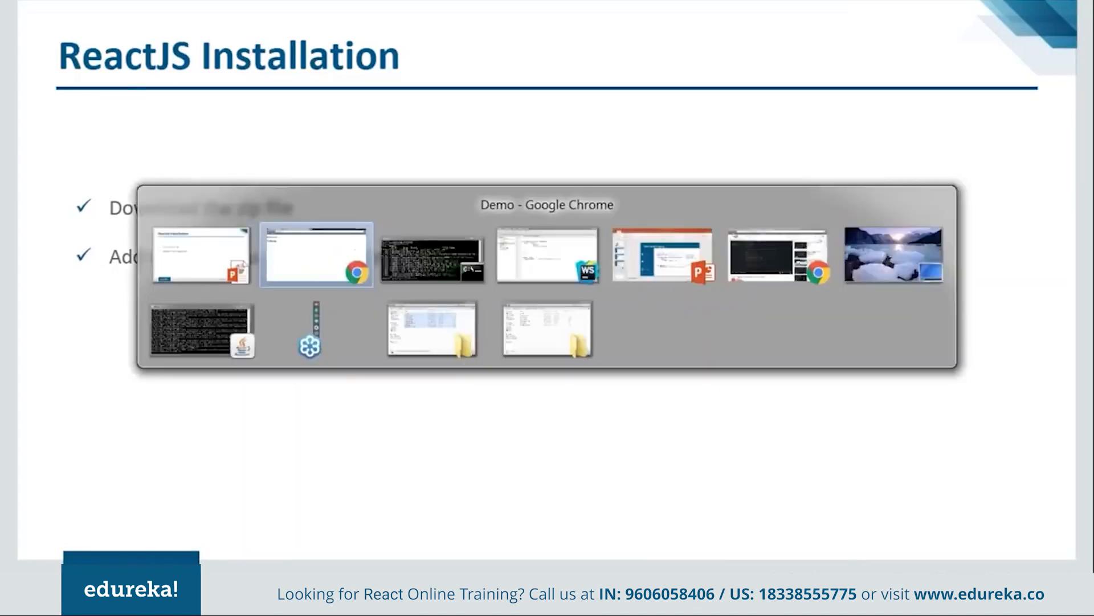
Switch to the Chrome Demo window to reach the React downloads page
{"action": "left_click", "coordinate": [315, 255]}
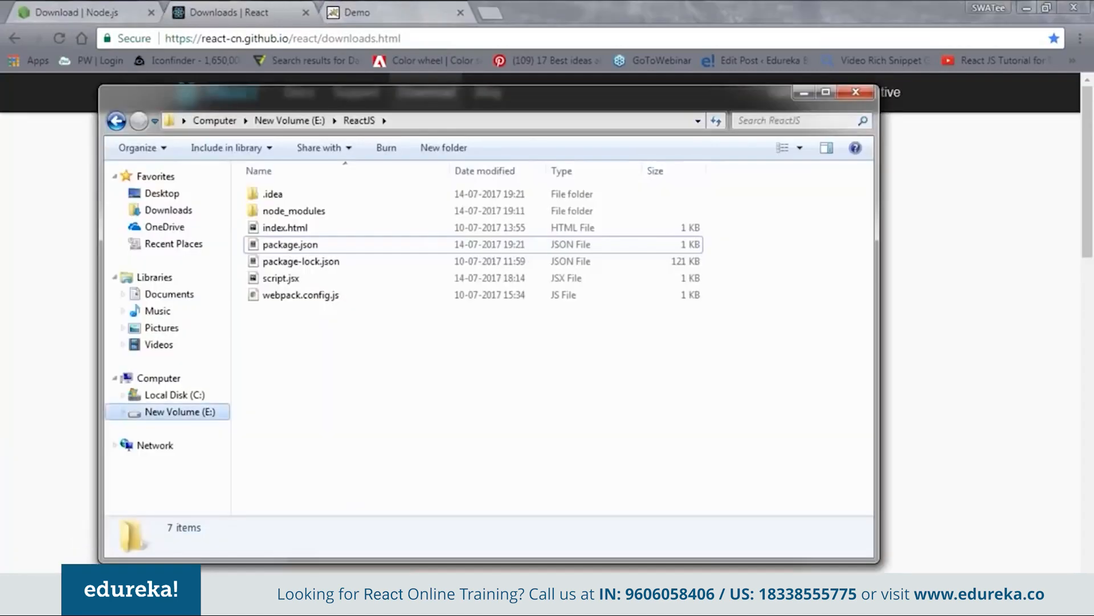
Open react-0.14.3.zip in WinRAR and select the build folder inside react-0.14.3
{"action": "left_click", "coordinate": [167, 210]}
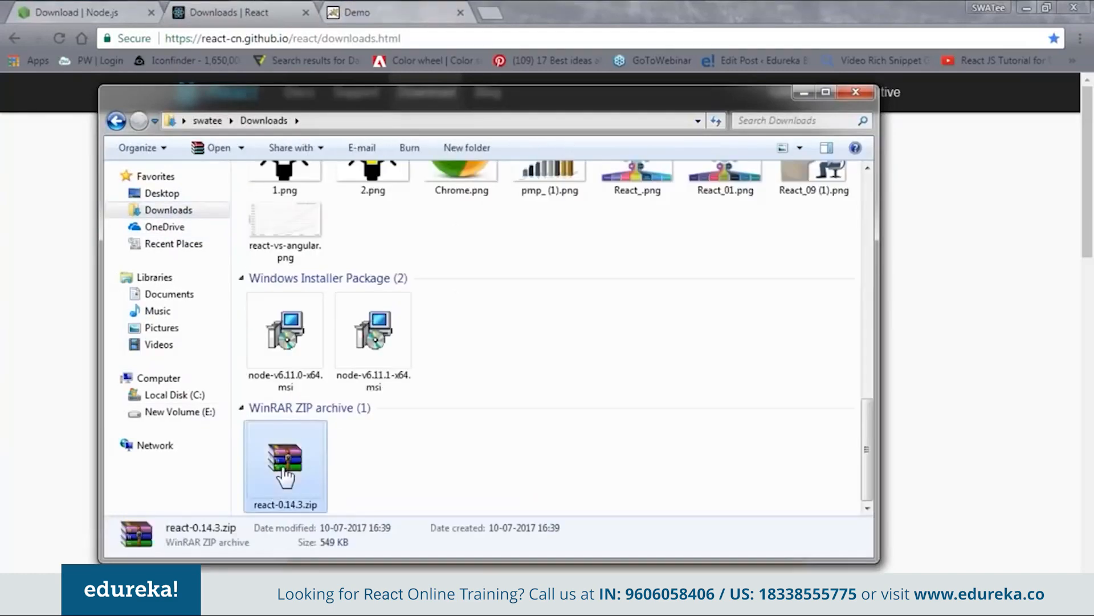
{"action": "double_click", "coordinate": [284, 454]}
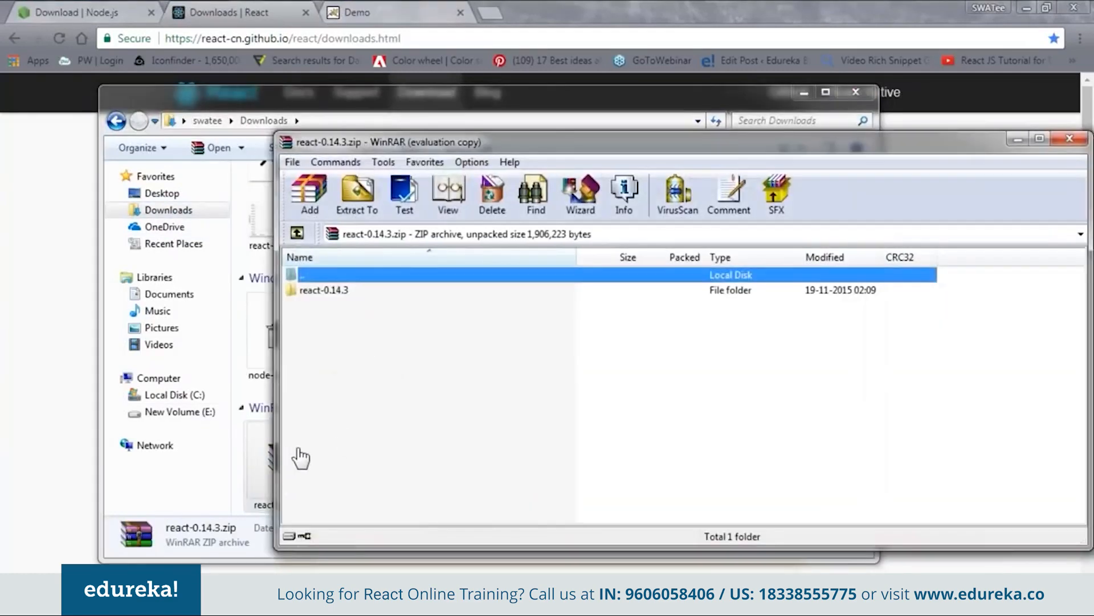
{"action": "mouse_move", "coordinate": [330, 295]}
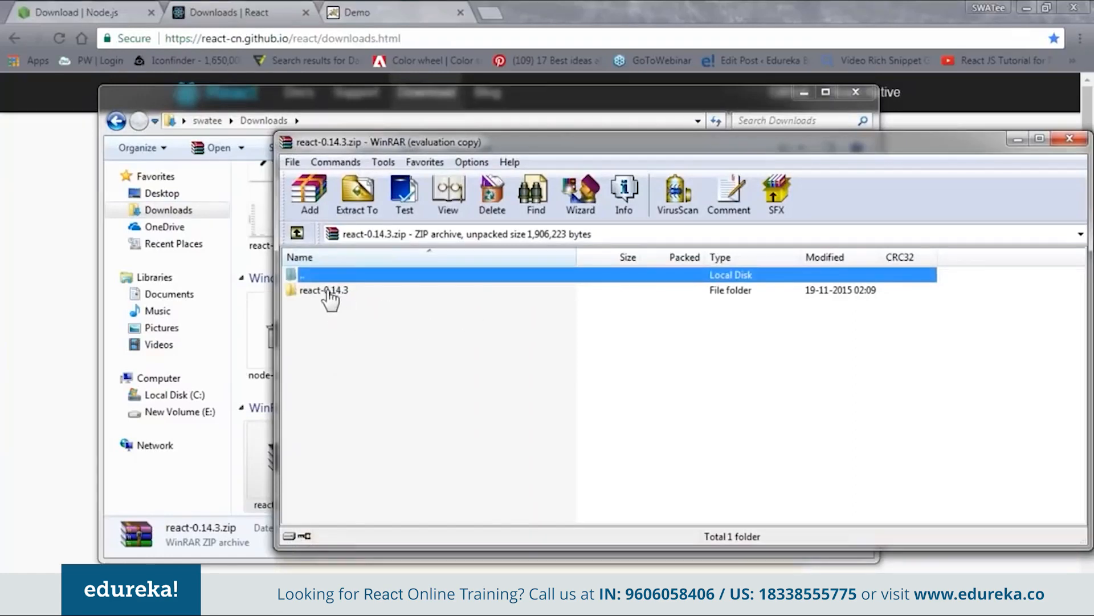
{"action": "double_click", "coordinate": [324, 290]}
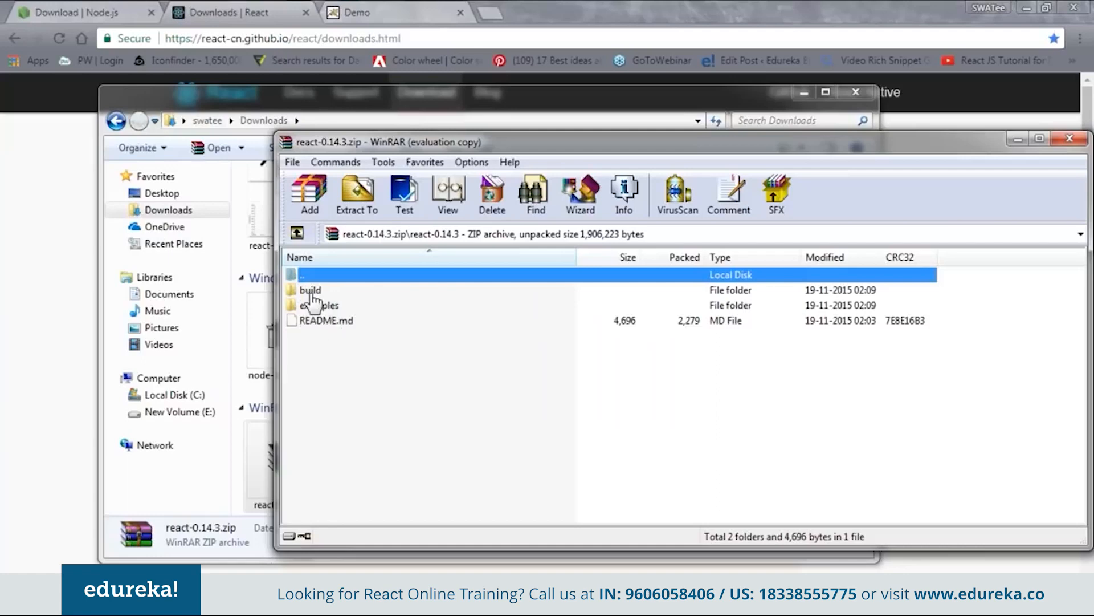
{"action": "left_click", "coordinate": [310, 290]}
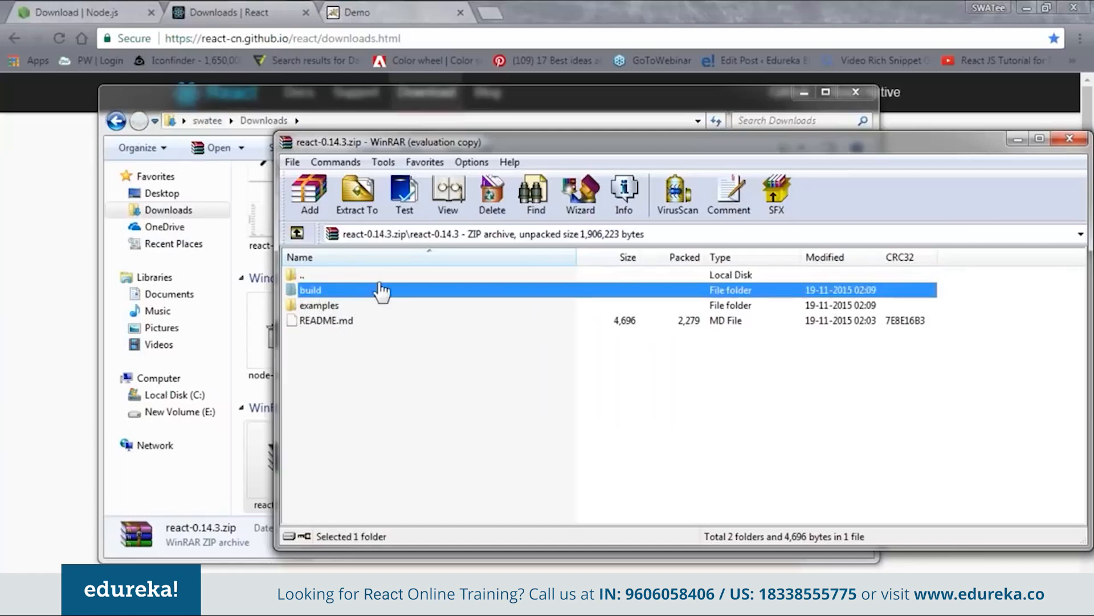
{"action": "mouse_move", "coordinate": [837, 157]}
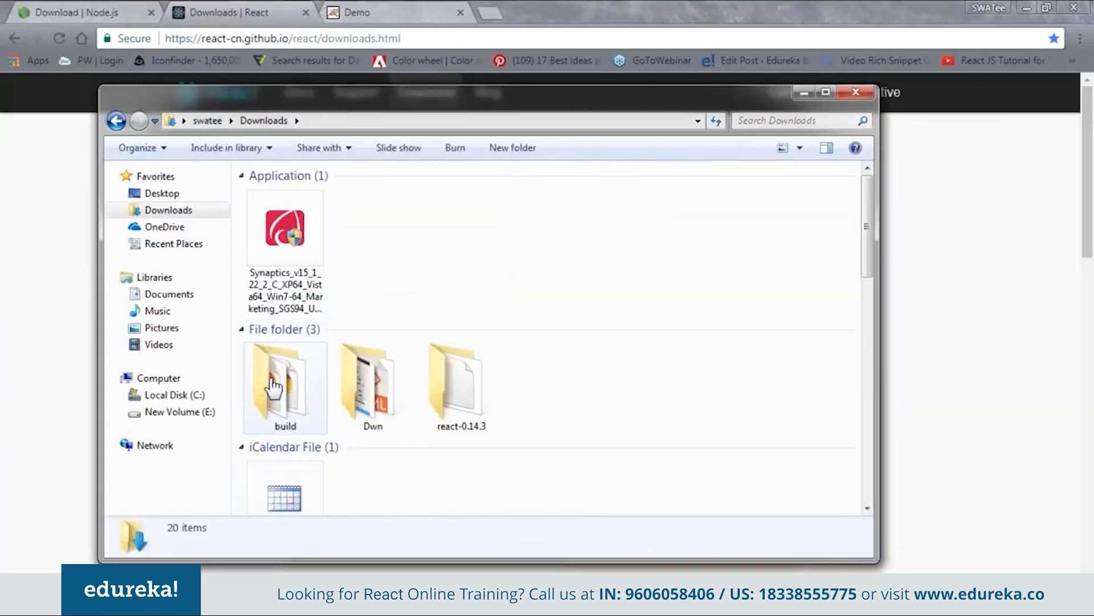
Check the extracted build folder's scripts, then copy the folder into C:\wamp64\www\Edureka
{"action": "double_click", "coordinate": [285, 384]}
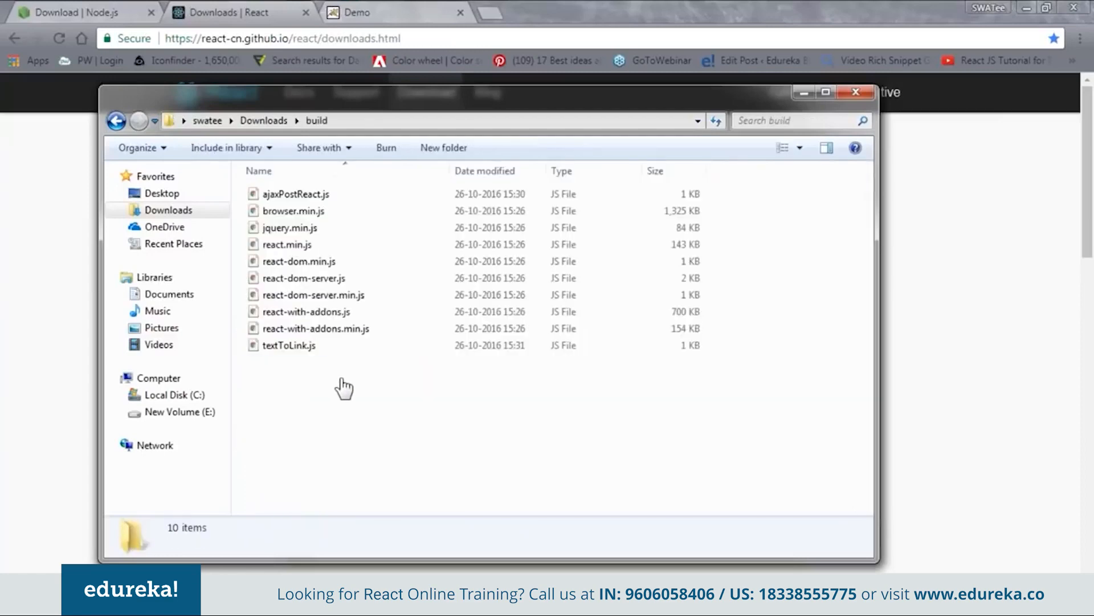
{"action": "key", "text": "ctrl+a"}
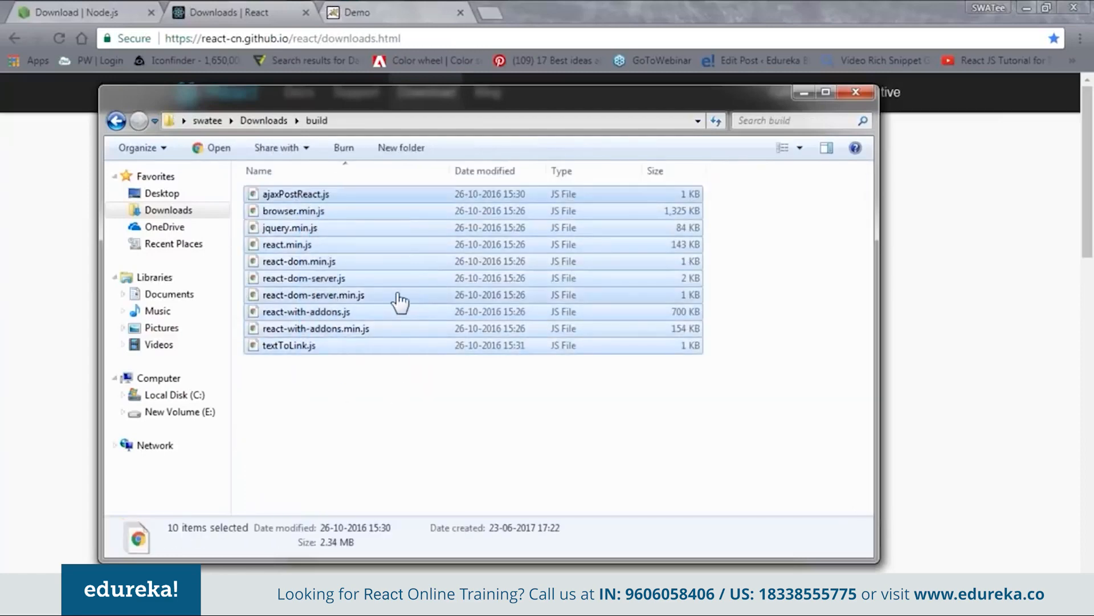
{"action": "mouse_move", "coordinate": [799, 149]}
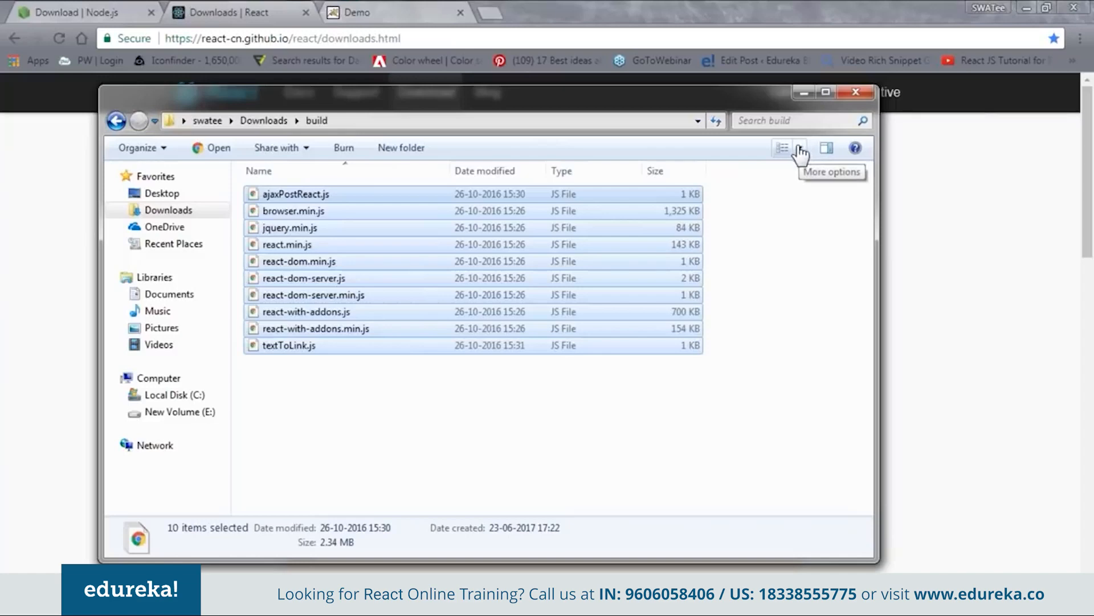
{"action": "left_click", "coordinate": [138, 120]}
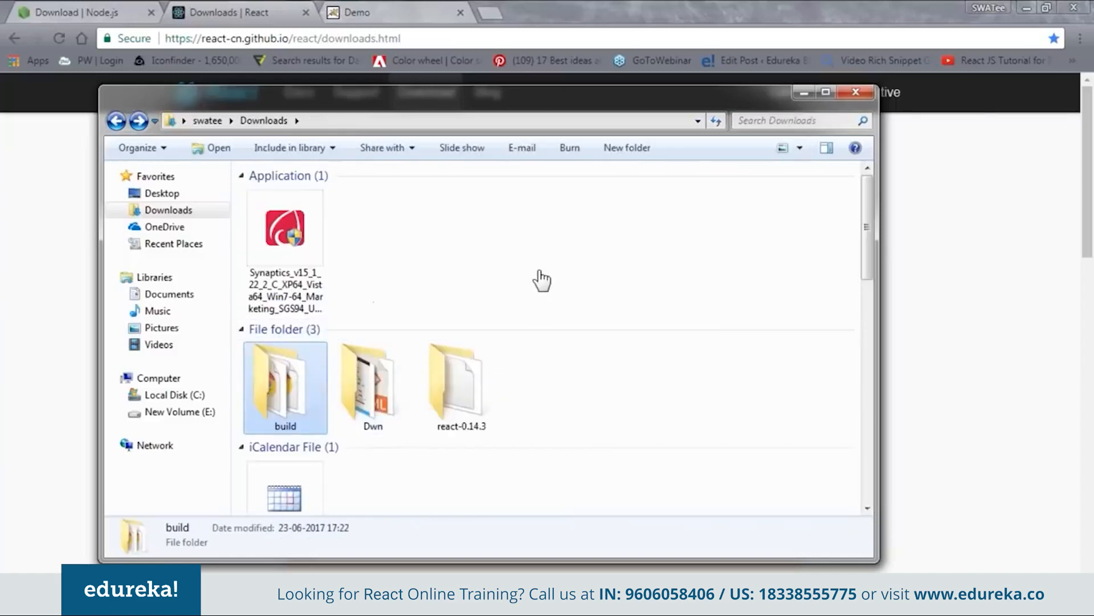
{"action": "mouse_move", "coordinate": [802, 91]}
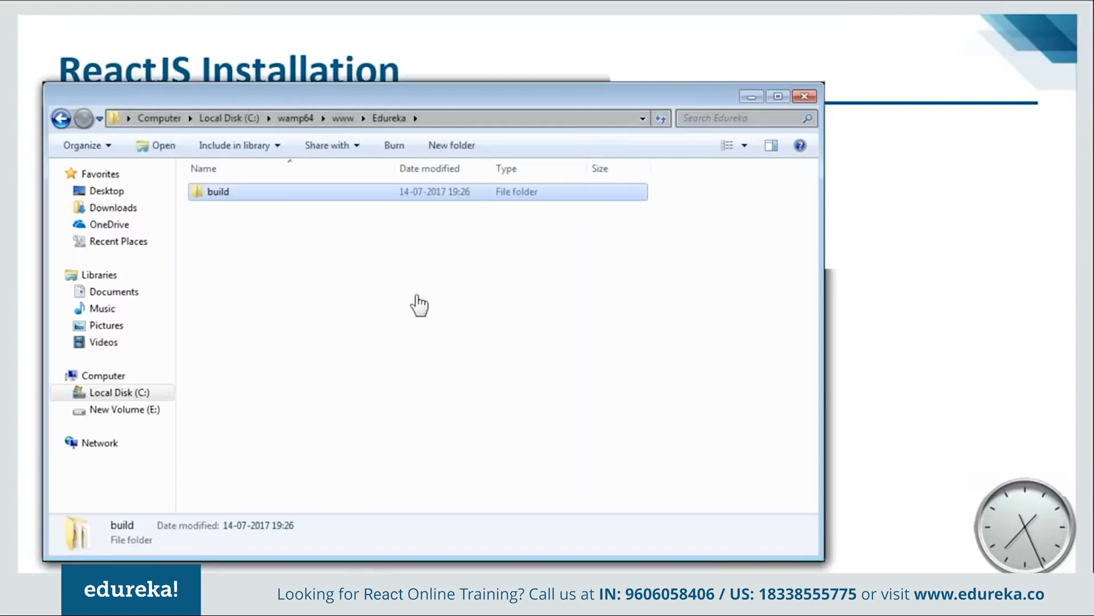
{"action": "double_click", "coordinate": [218, 192]}
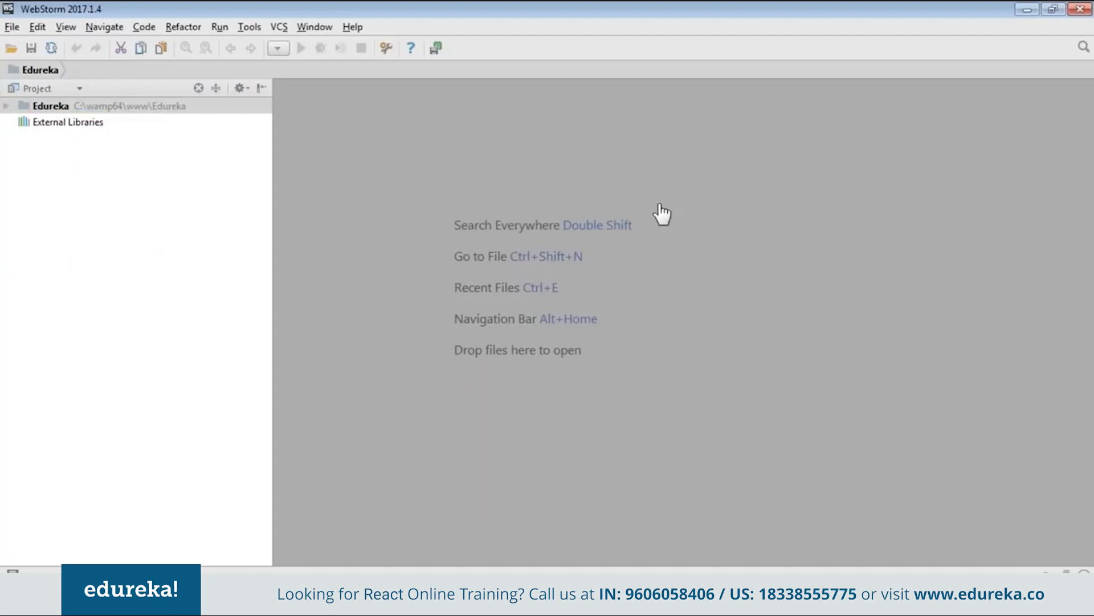
{"action": "mouse_move", "coordinate": [105, 112]}
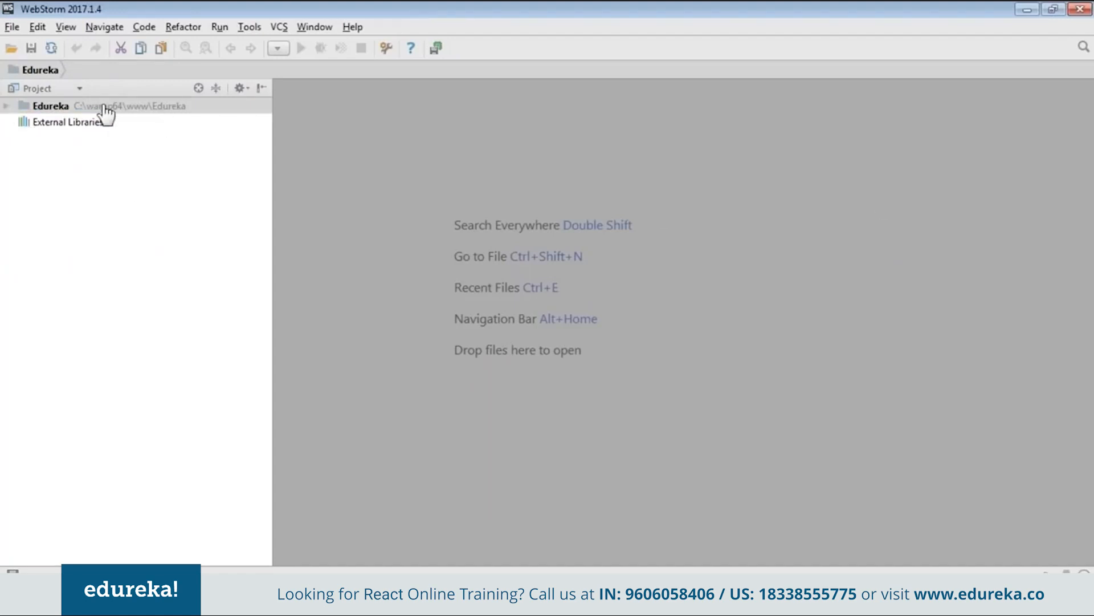
Browse the Edureka project's build folder, then view index.html and script.jsx in the editor
{"action": "left_click", "coordinate": [50, 105]}
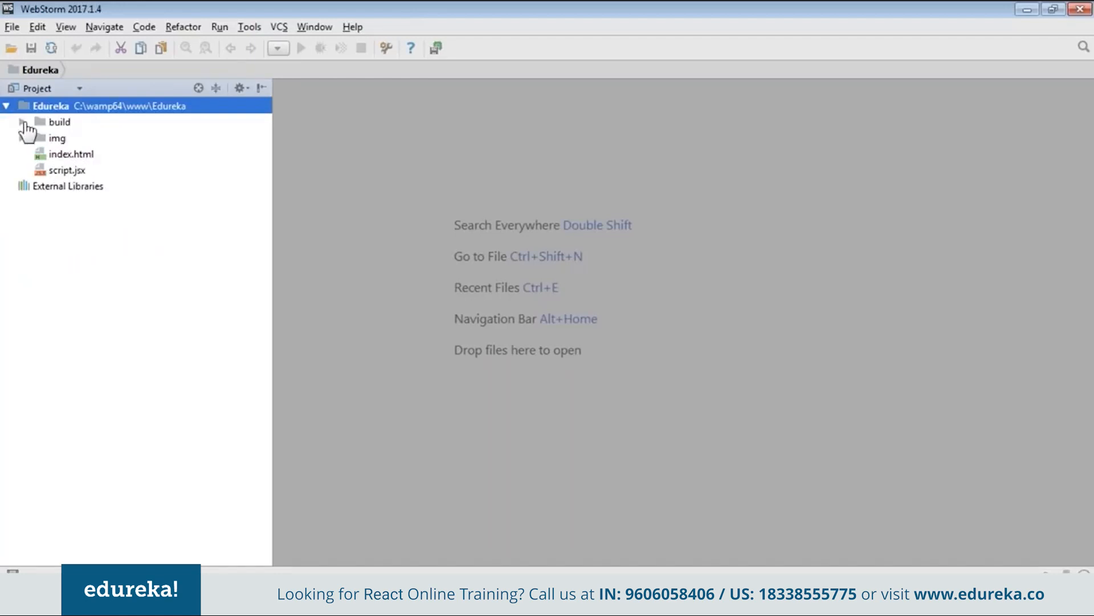
{"action": "left_click", "coordinate": [21, 121]}
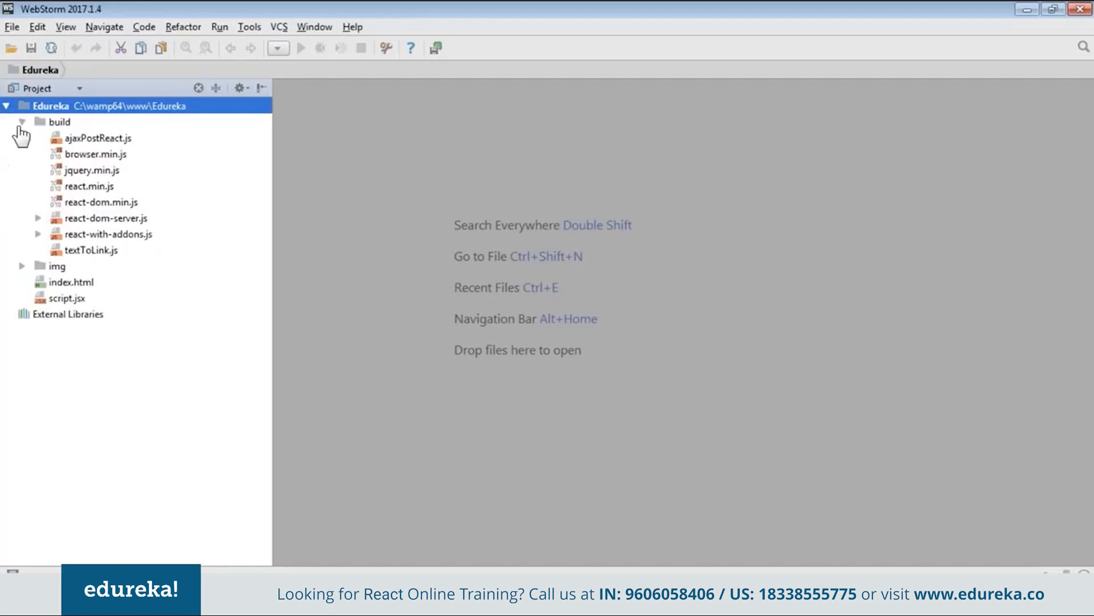
{"action": "left_click", "coordinate": [22, 121]}
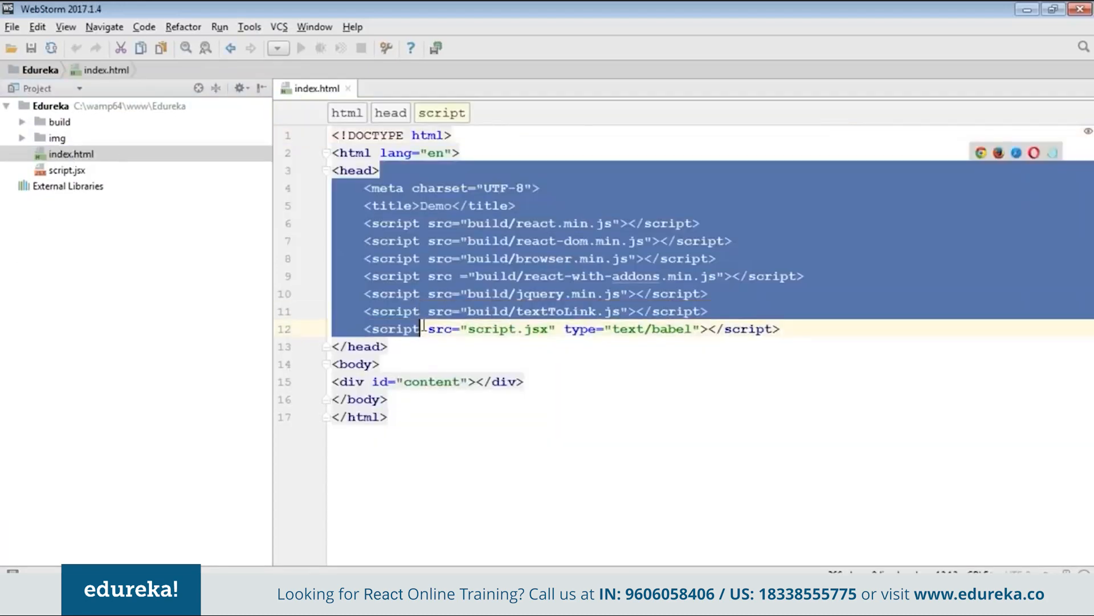
{"action": "left_click", "coordinate": [67, 170]}
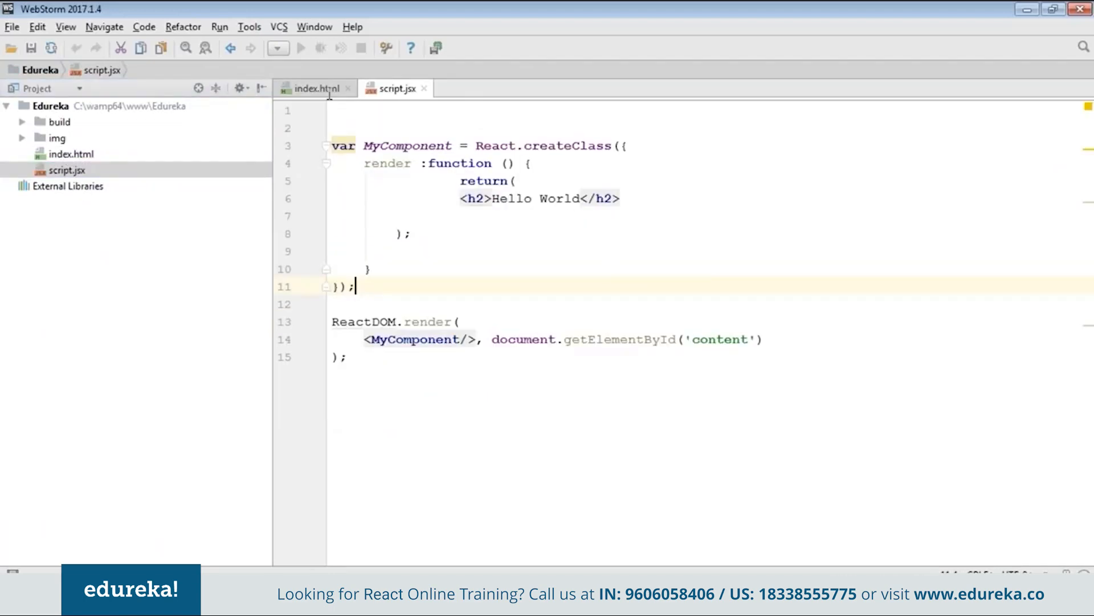
{"action": "left_click", "coordinate": [314, 87]}
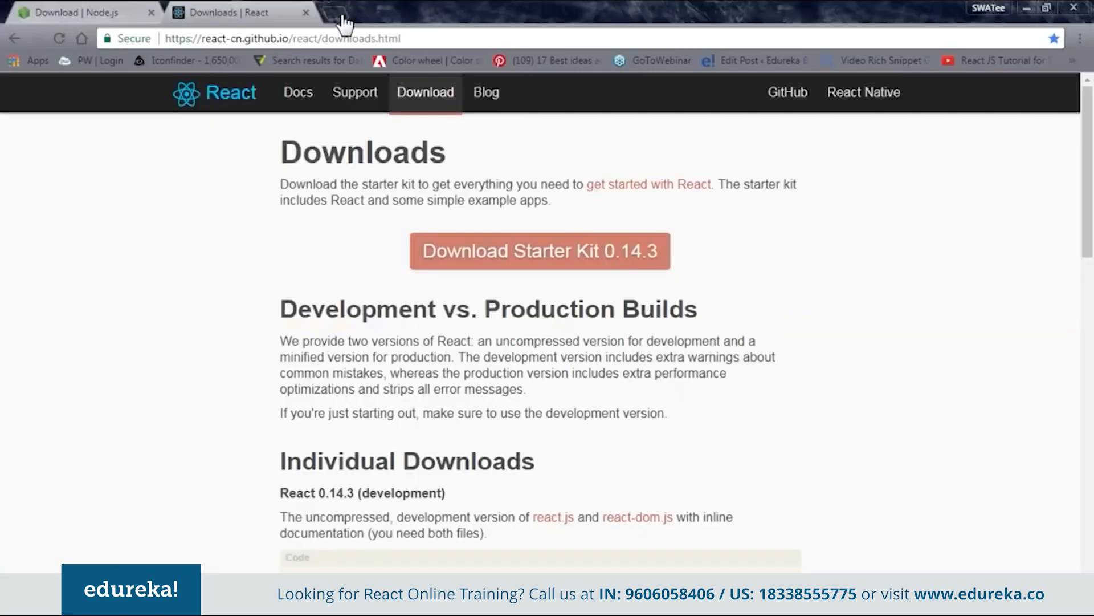
Enter localhost:8080 in a new Chrome tab's address bar
{"action": "type", "text": "localhost:8080"}
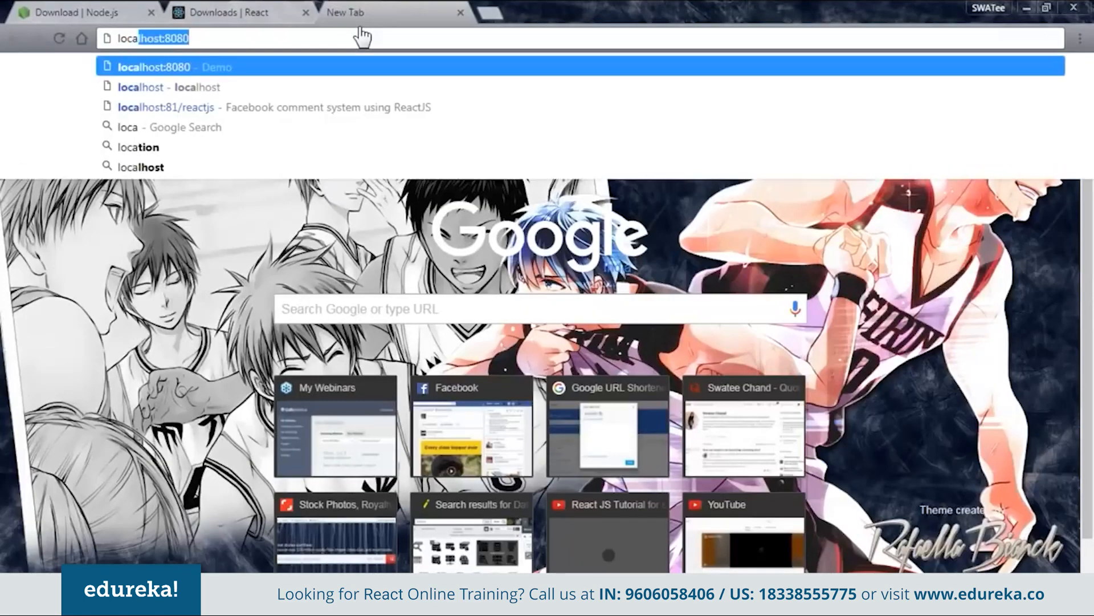